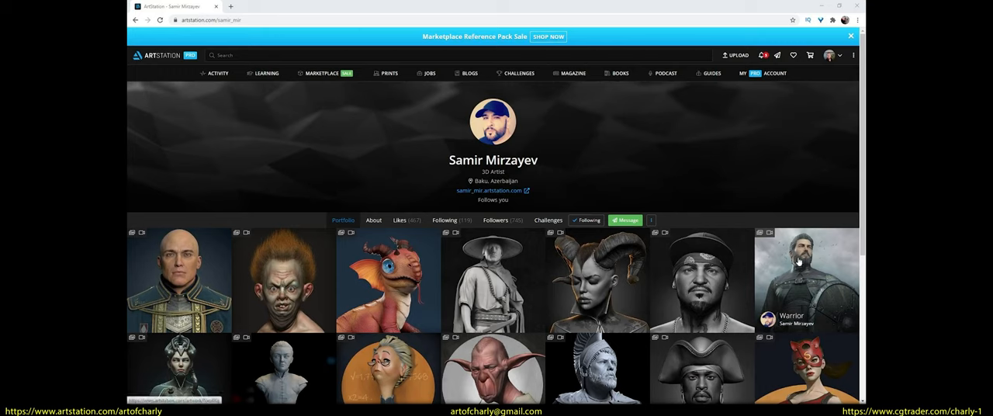
{"action": "mouse_move", "coordinate": [261, 329]}
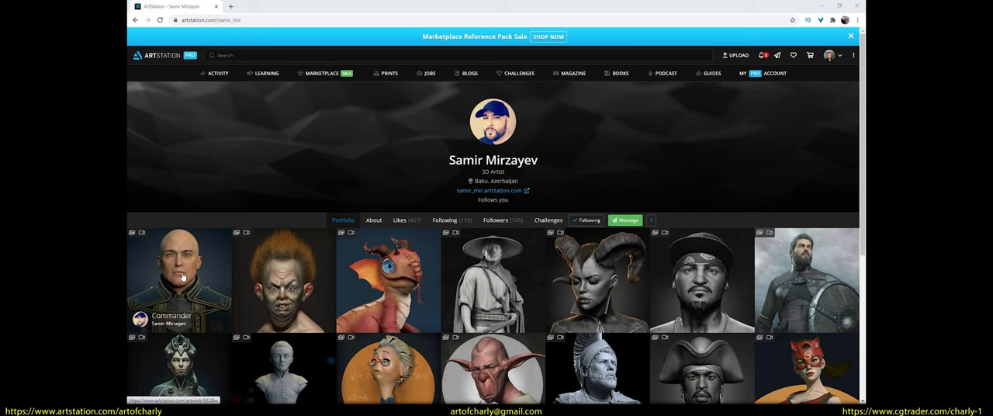
{"action": "mouse_move", "coordinate": [193, 278]}
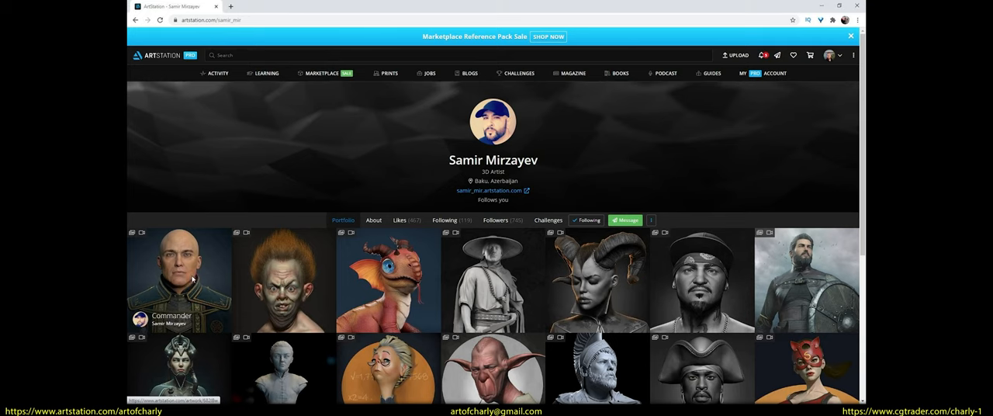
Bring up the Commander artwork page from the portfolio grid
{"action": "left_click", "coordinate": [179, 279]}
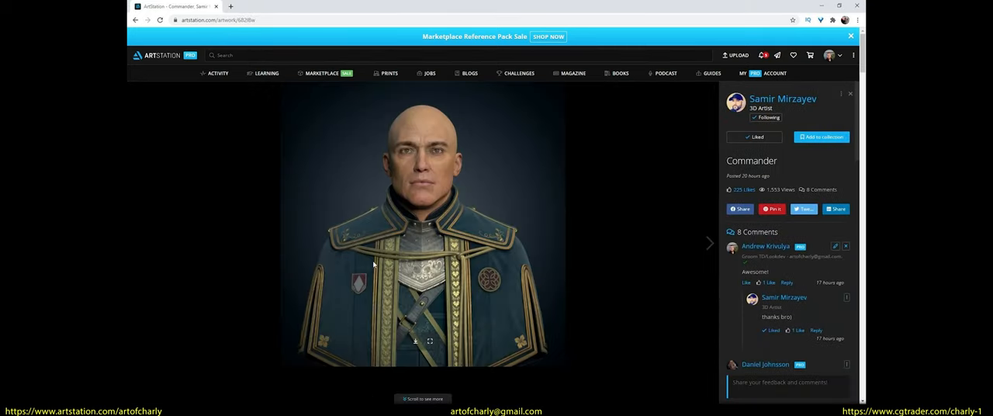
{"action": "mouse_move", "coordinate": [534, 240]}
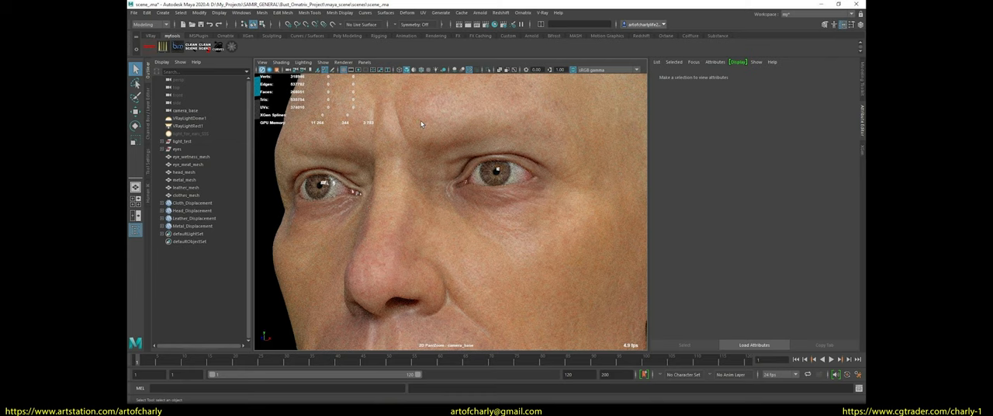
{"action": "mouse_move", "coordinate": [542, 260]}
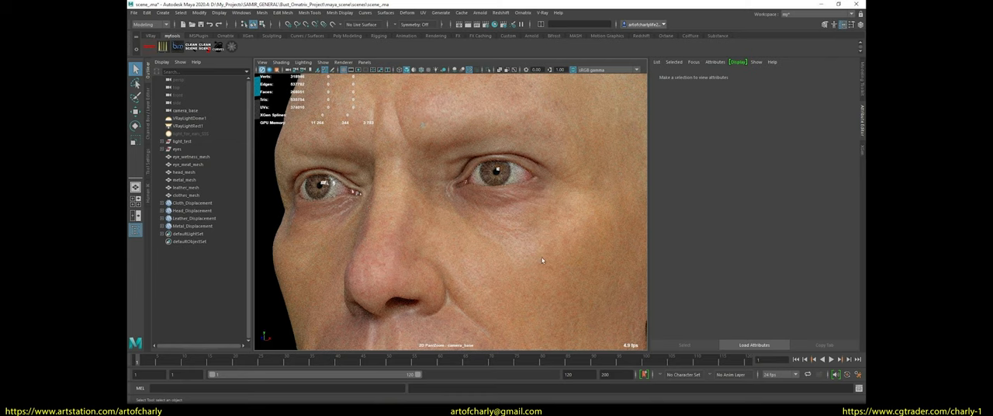
{"action": "mouse_move", "coordinate": [562, 208]}
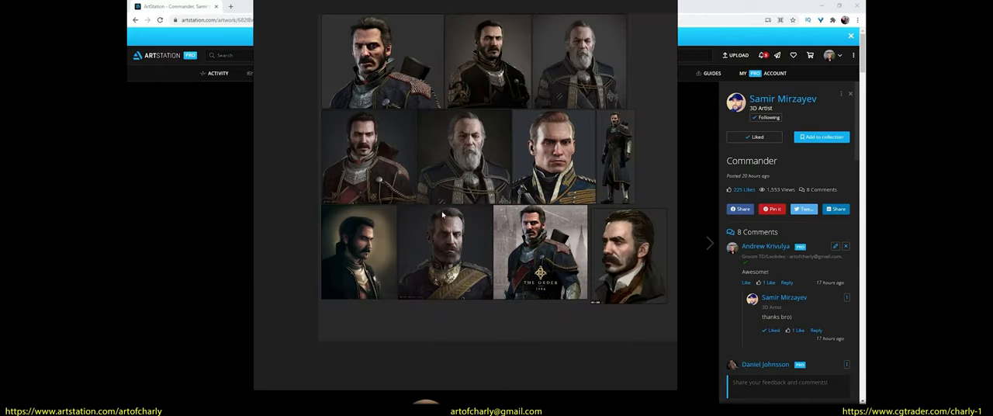
{"action": "mouse_move", "coordinate": [555, 314]}
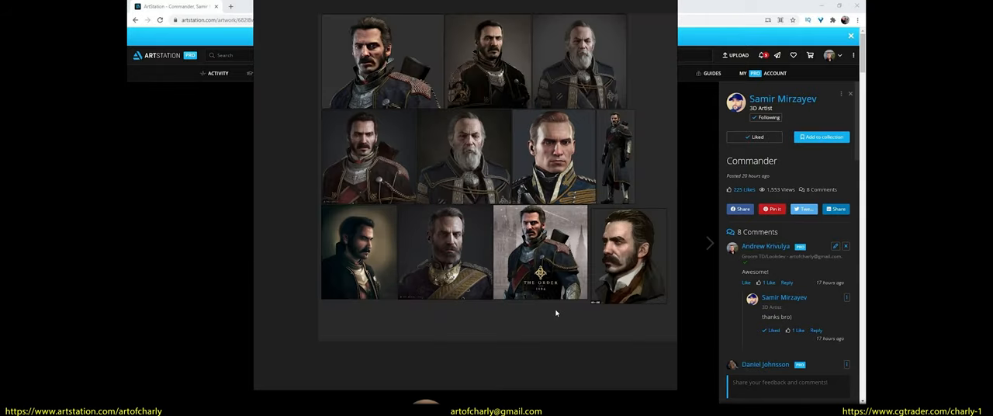
{"action": "mouse_move", "coordinate": [490, 234]}
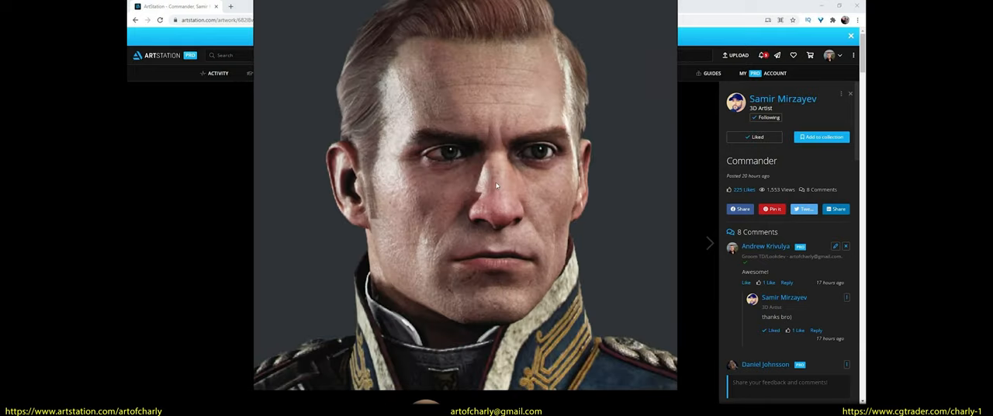
Scroll through the reference sheets and go to the CG Grooming artist's portfolio
{"action": "scroll", "scroll_direction": "down", "scroll_amount": 3}
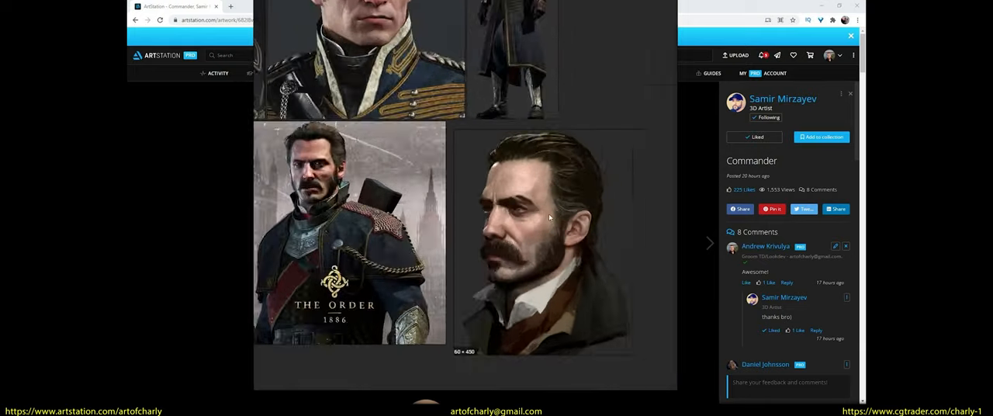
{"action": "left_click", "coordinate": [549, 240]}
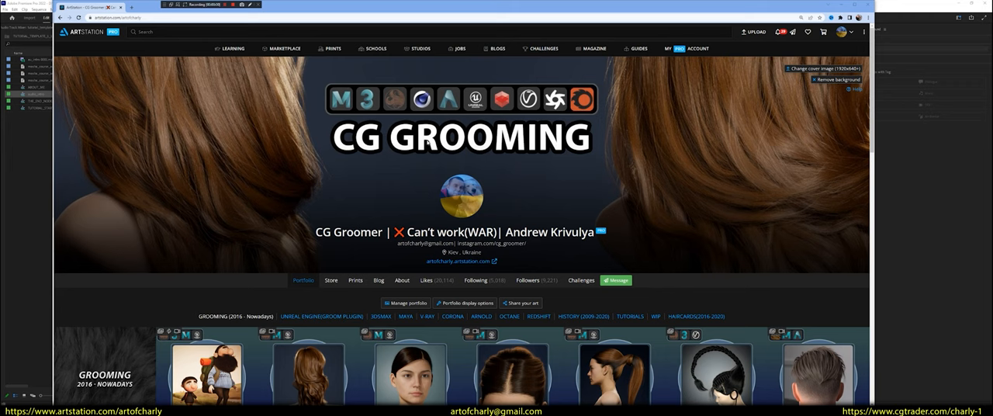
Scroll to the artwork collections and bring up the misty riverside game scene
{"action": "scroll", "scroll_direction": "down", "scroll_amount": 3}
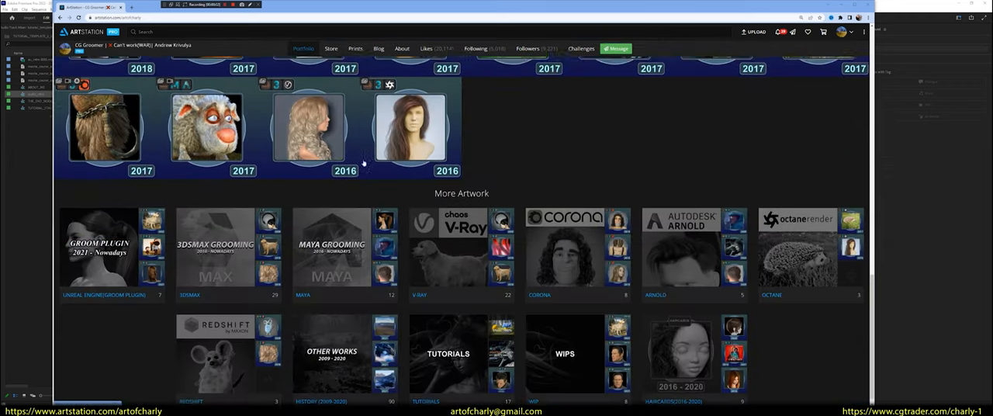
{"action": "left_click", "coordinate": [77, 6]}
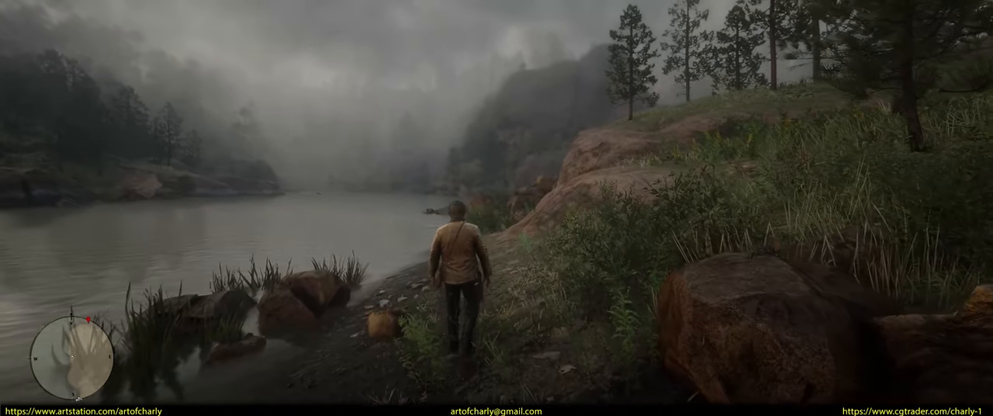
Browse the CGTrader low-poly PBR hair models and switch to the grooming YouTube channel
{"action": "key", "text": "w"}
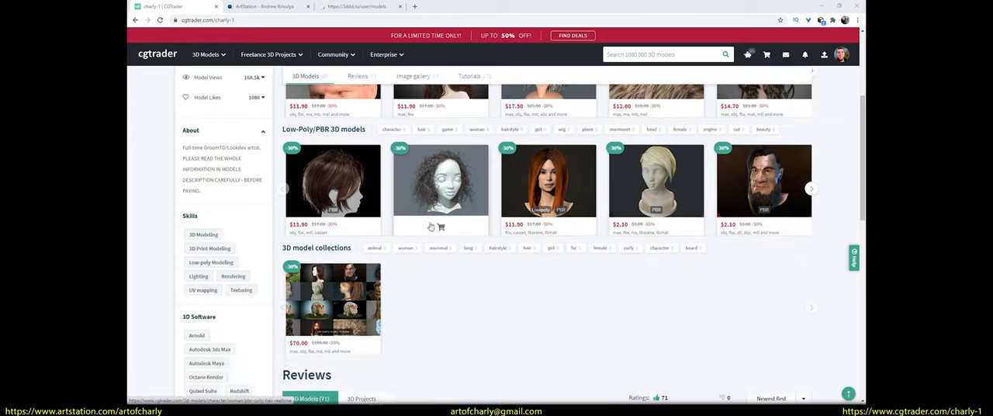
{"action": "left_click", "coordinate": [266, 6]}
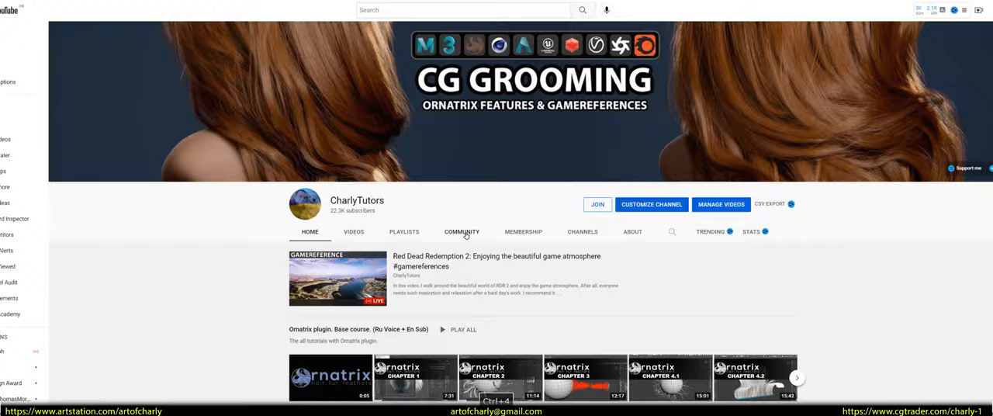
Show the CharlyTutors Community posts and scroll through them
{"action": "left_click", "coordinate": [461, 231]}
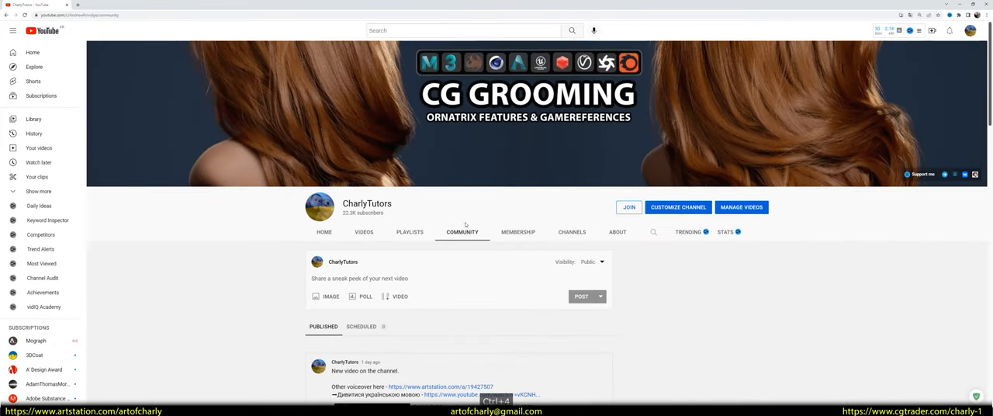
{"action": "scroll", "scroll_direction": "down", "scroll_amount": 3}
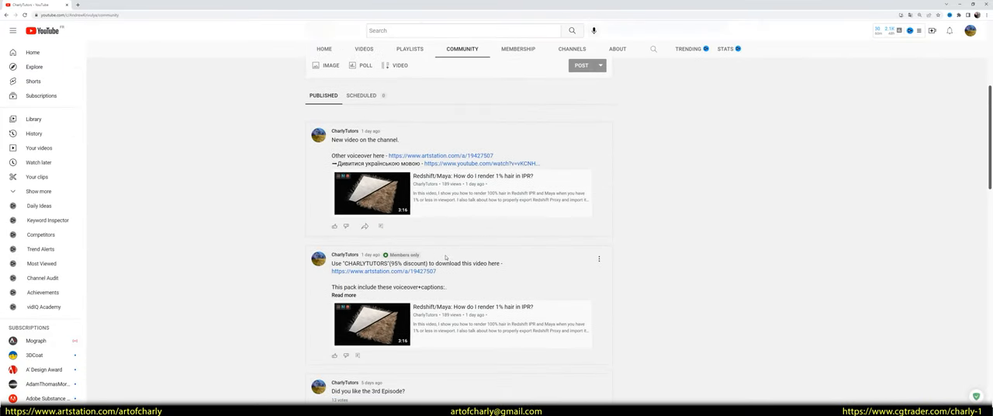
{"action": "scroll", "scroll_direction": "down", "scroll_amount": 3}
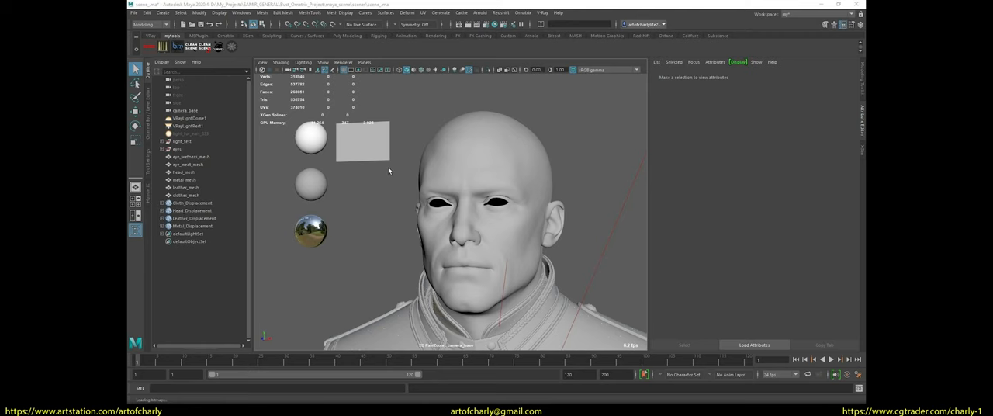
Select the Commander's head mesh and switch to selecting its scalp faces
{"action": "left_click", "coordinate": [185, 170]}
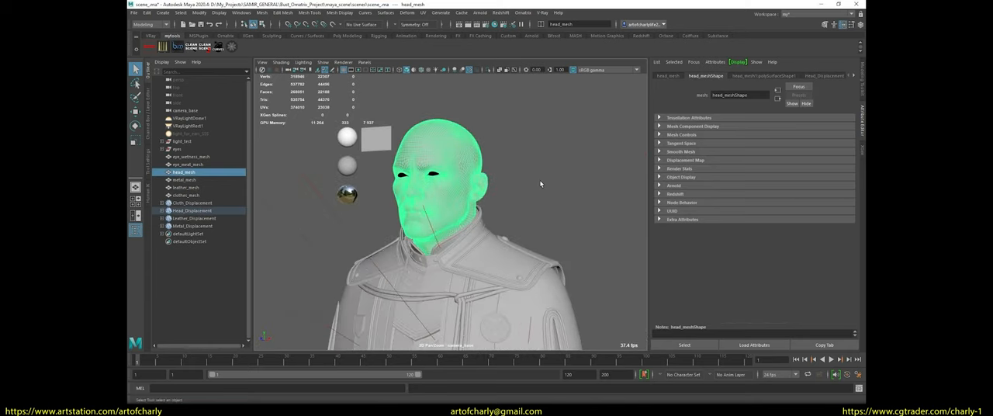
{"action": "left_click", "coordinate": [187, 195]}
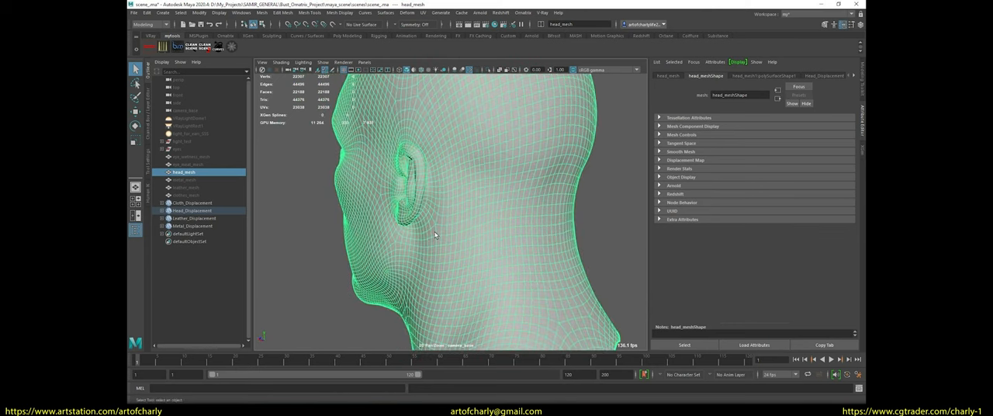
{"action": "mouse_move", "coordinate": [484, 131]}
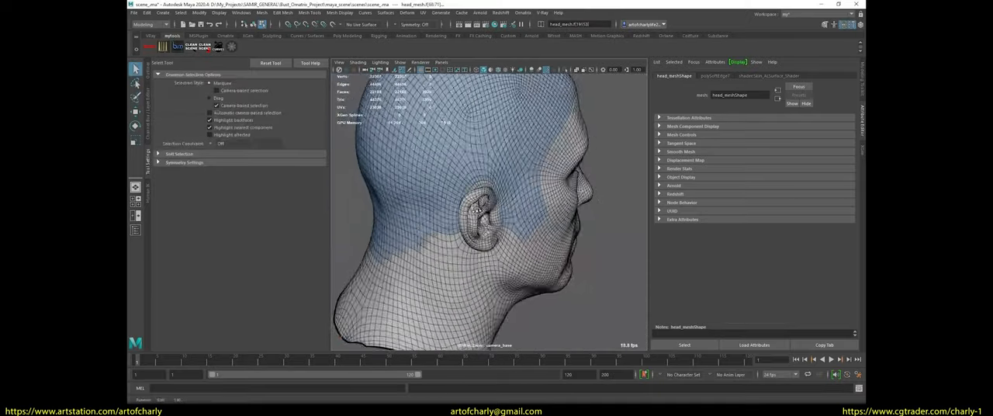
Extract the scalp faces into a separate mesh and run a Modify command on it
{"action": "left_click", "coordinate": [147, 13]}
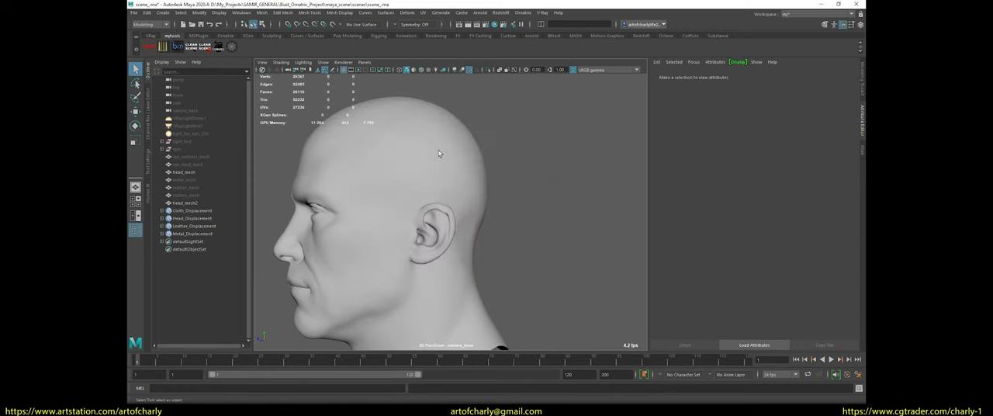
{"action": "left_click", "coordinate": [184, 171]}
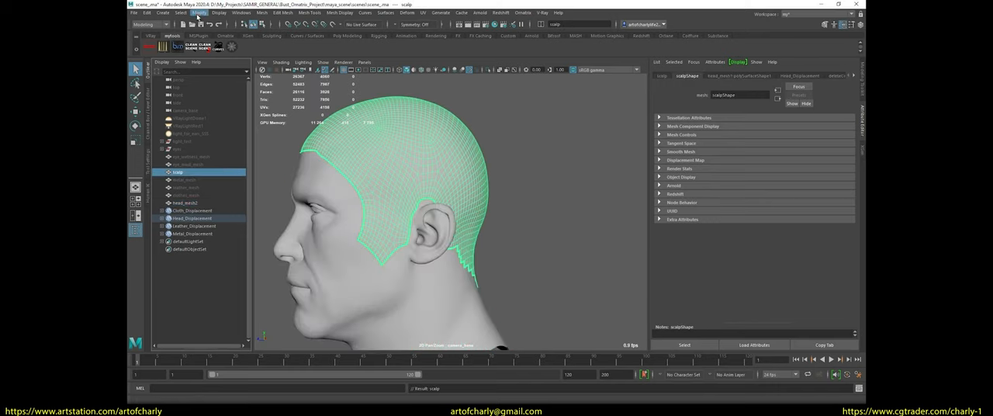
{"action": "left_click", "coordinate": [199, 12]}
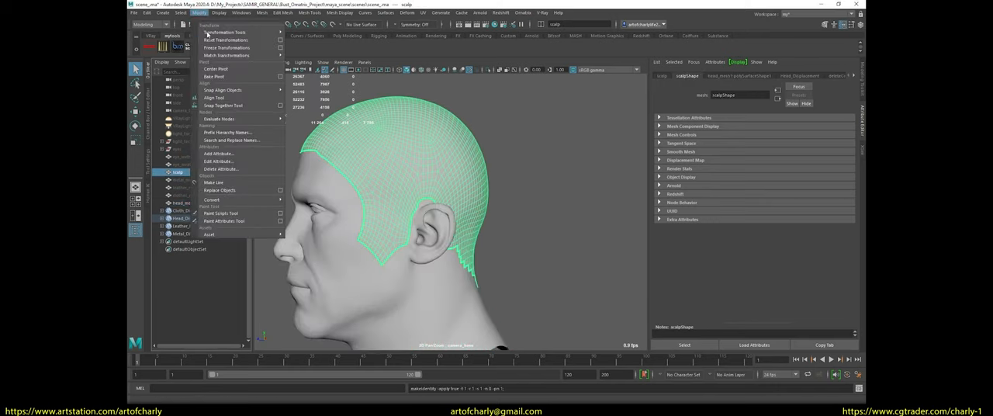
{"action": "left_click", "coordinate": [146, 12]}
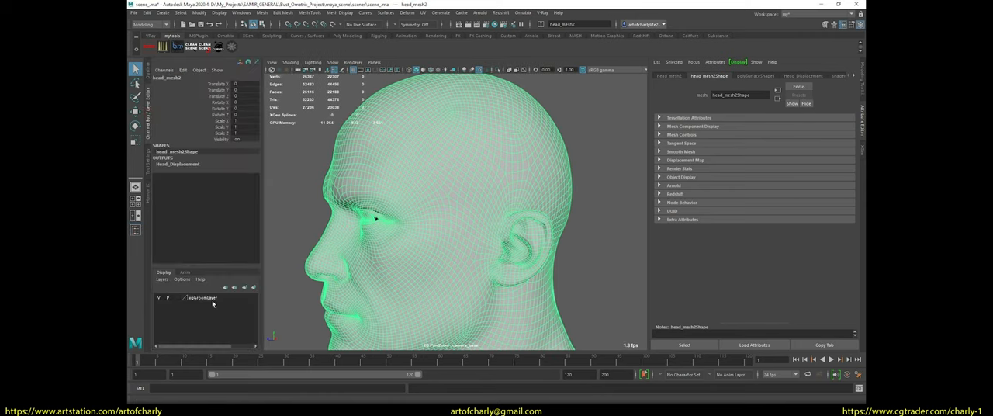
{"action": "mouse_move", "coordinate": [245, 308]}
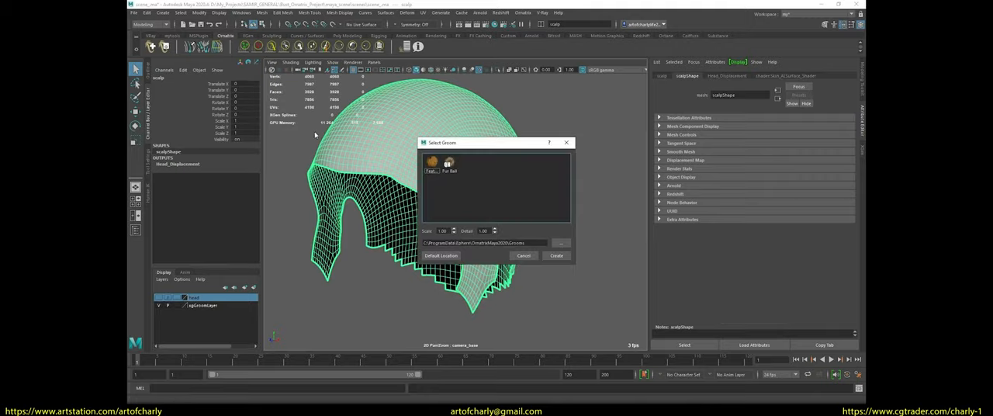
Create Ornatrix hair on the scalp mesh and bring up the strand distribution settings
{"action": "left_click", "coordinate": [556, 256]}
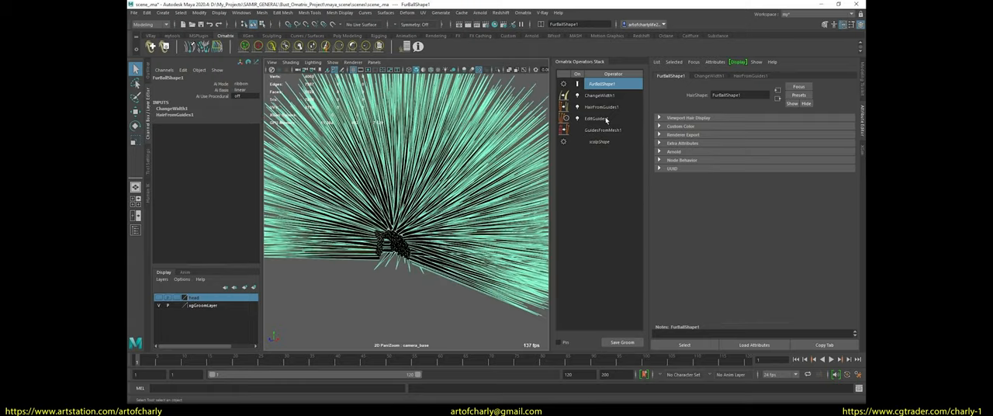
{"action": "left_click", "coordinate": [600, 105]}
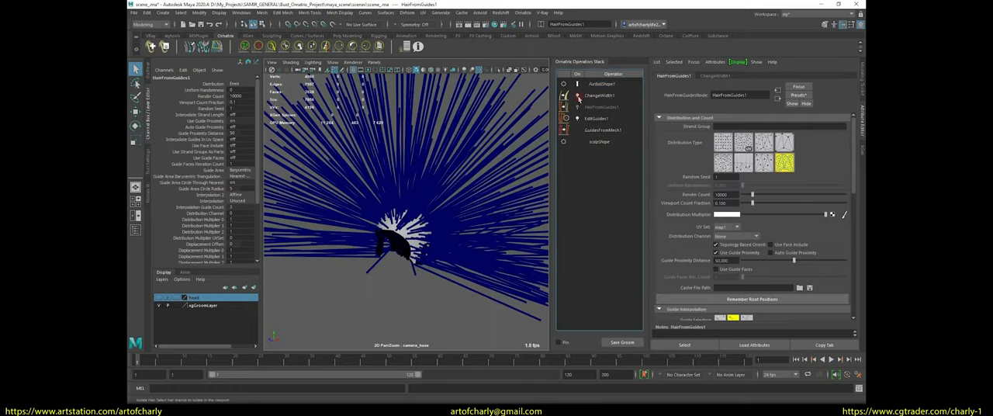
{"action": "left_click", "coordinate": [601, 131]}
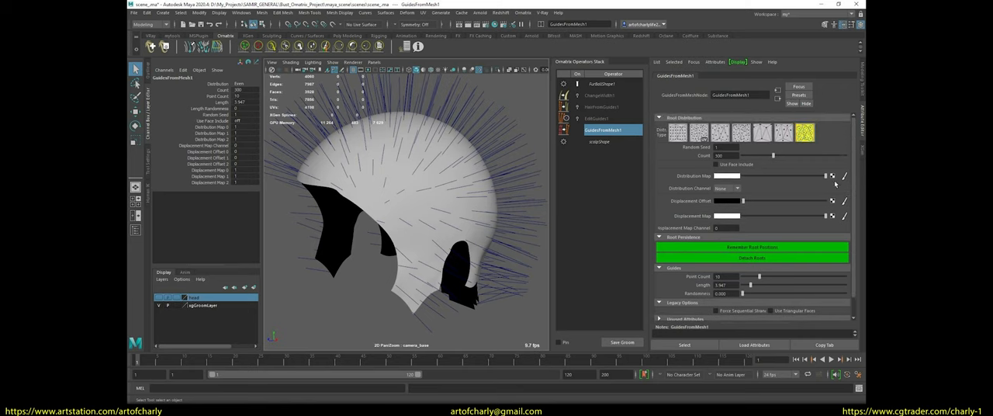
Create a PNG distribution map with a chosen base colour and confirm its save folder
{"action": "left_click", "coordinate": [844, 175]}
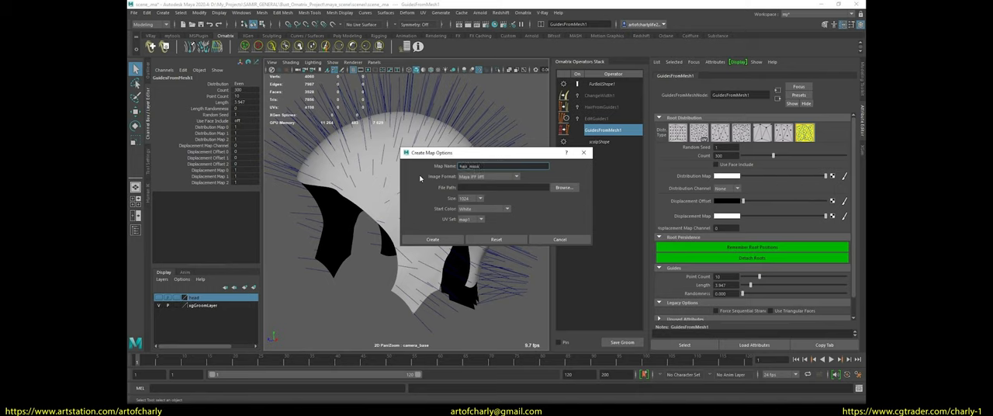
{"action": "left_click", "coordinate": [515, 177]}
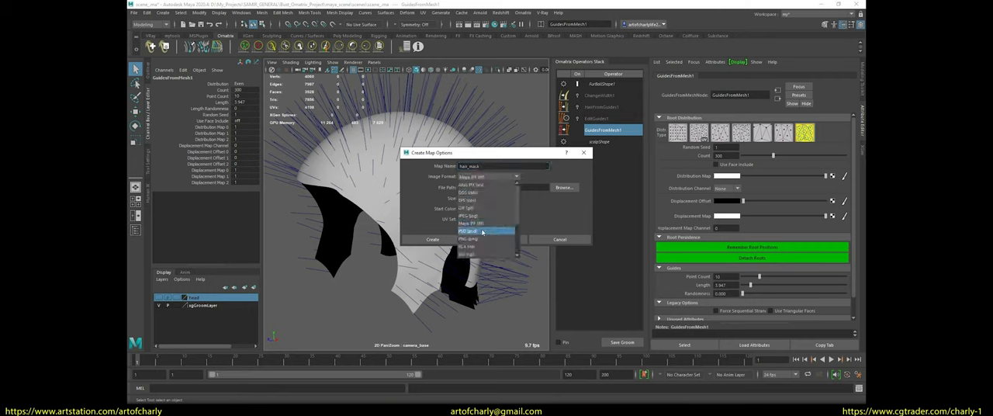
{"action": "left_click", "coordinate": [465, 231]}
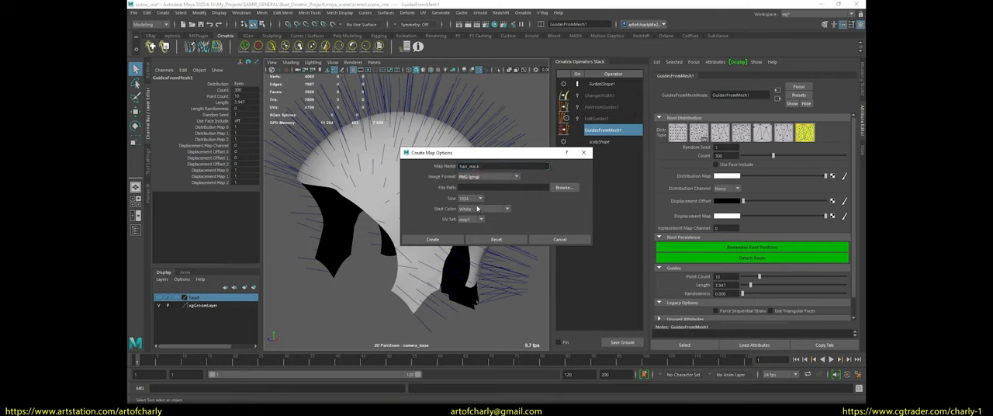
{"action": "left_click", "coordinate": [484, 208]}
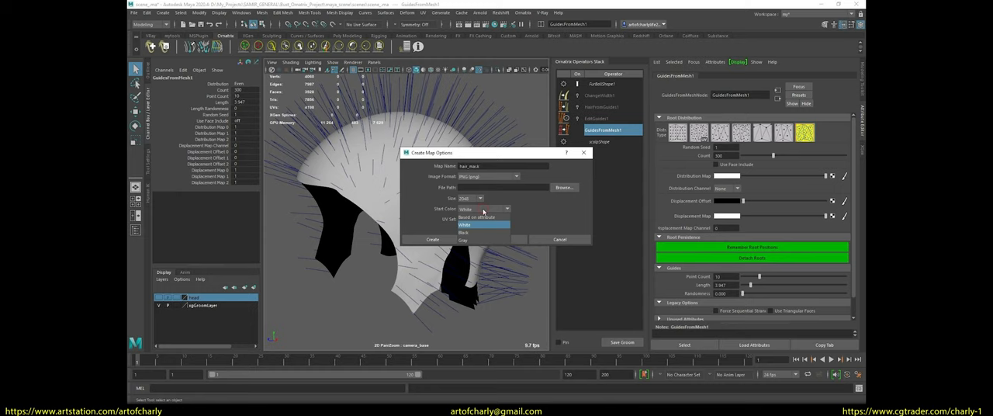
{"action": "left_click", "coordinate": [464, 233]}
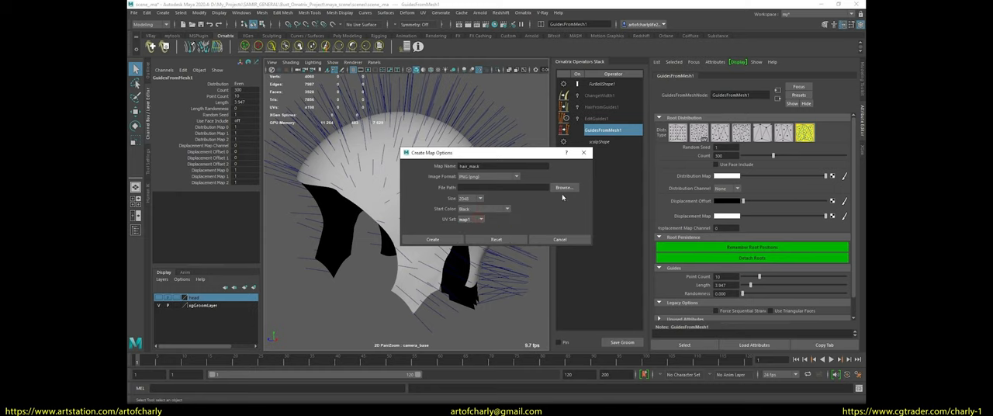
{"action": "left_click", "coordinate": [564, 186]}
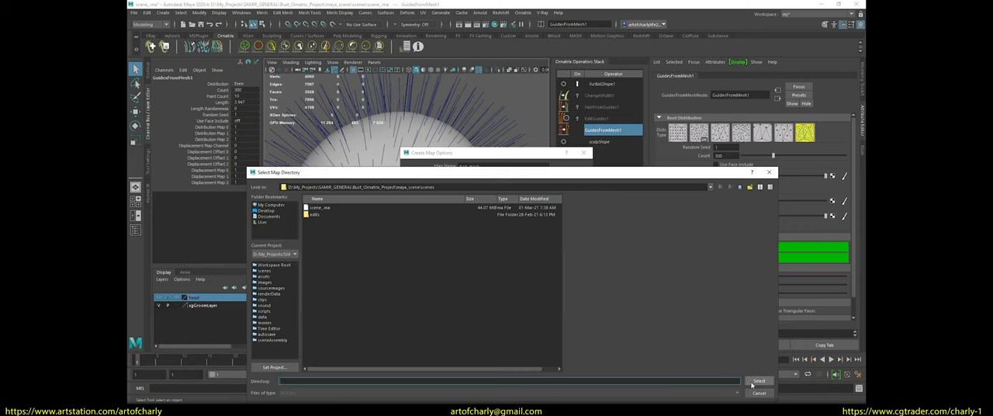
{"action": "left_click", "coordinate": [758, 393]}
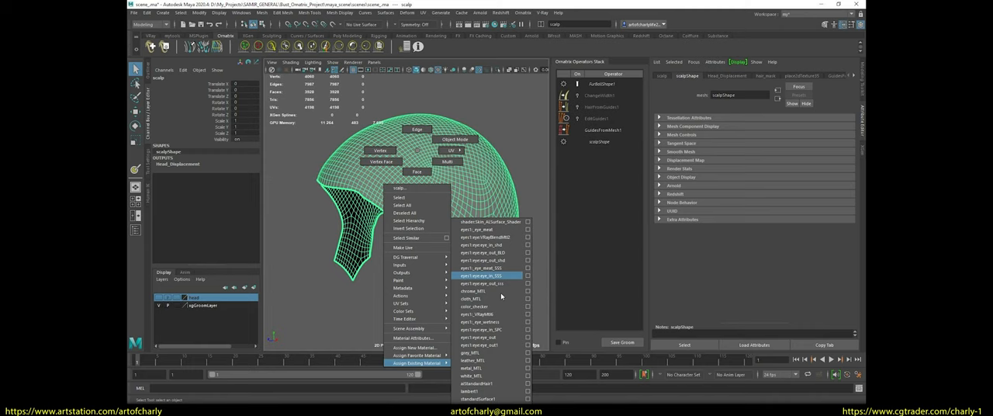
{"action": "mouse_move", "coordinate": [481, 391]}
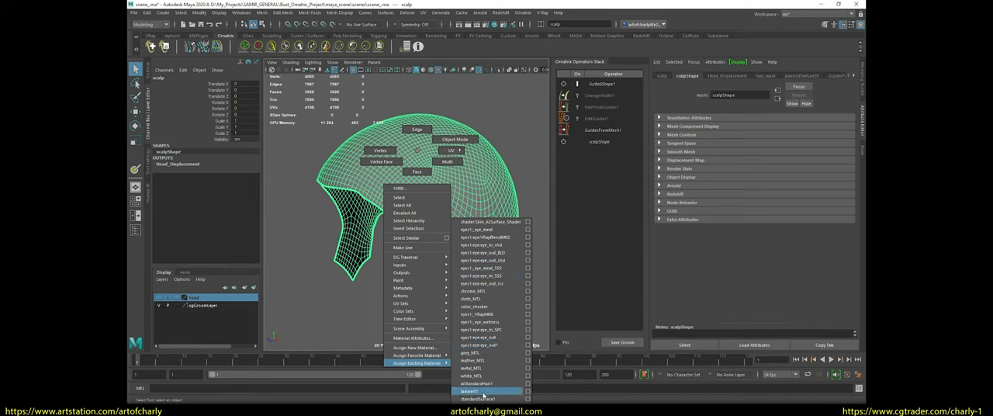
Assign the existing plain gray material to the scalp and deselect it
{"action": "left_click", "coordinate": [479, 389]}
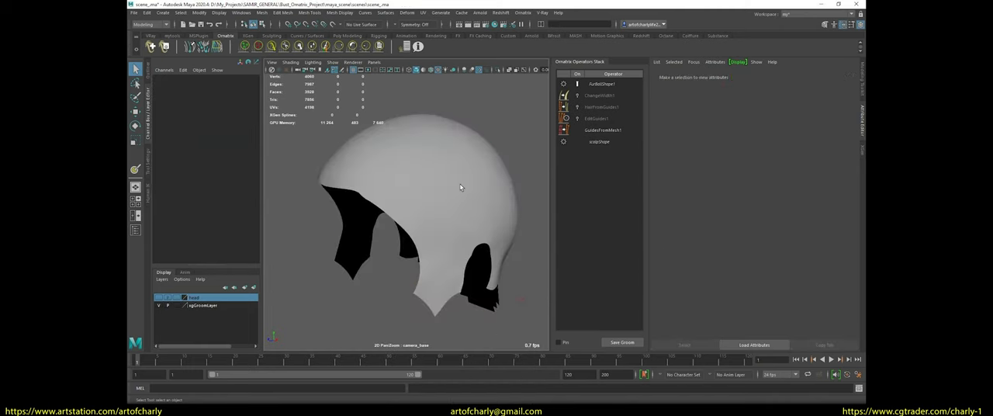
{"action": "left_click", "coordinate": [602, 130]}
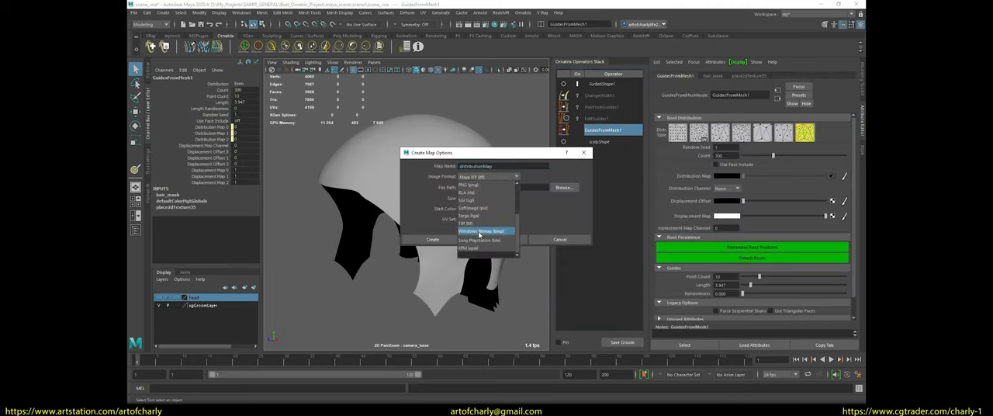
Set the new distribution map to PNG format with its base colour chosen
{"action": "left_click", "coordinate": [487, 177]}
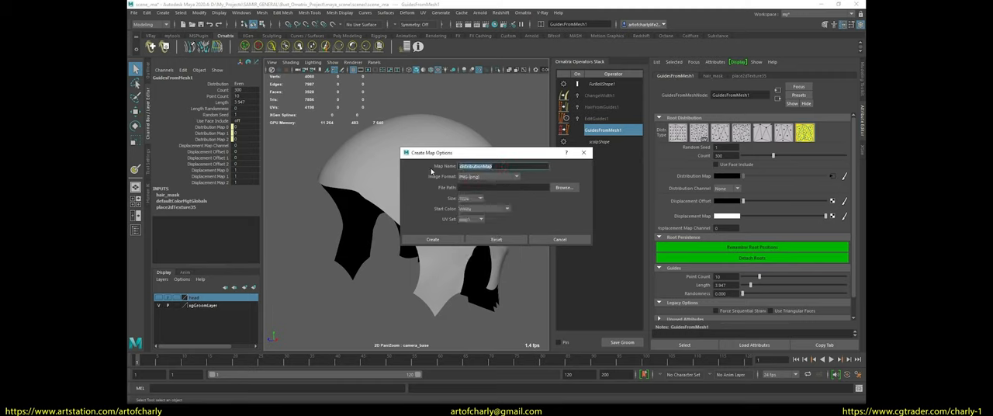
{"action": "left_click", "coordinate": [506, 208]}
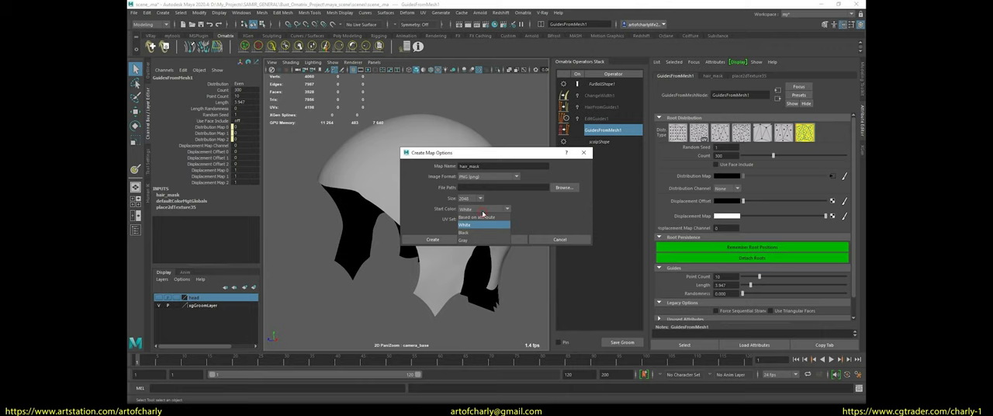
{"action": "left_click", "coordinate": [464, 233]}
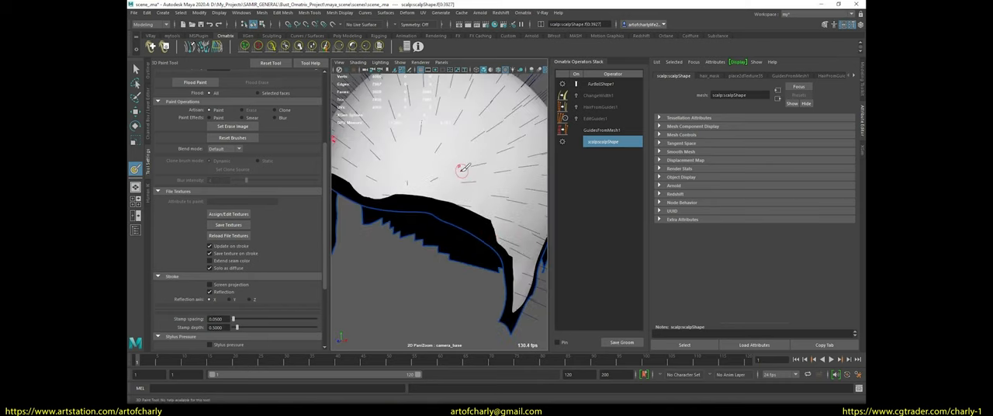
Leave the 3D Paint Tool for the Select Tool and reselect the scalp mesh
{"action": "left_click", "coordinate": [229, 224]}
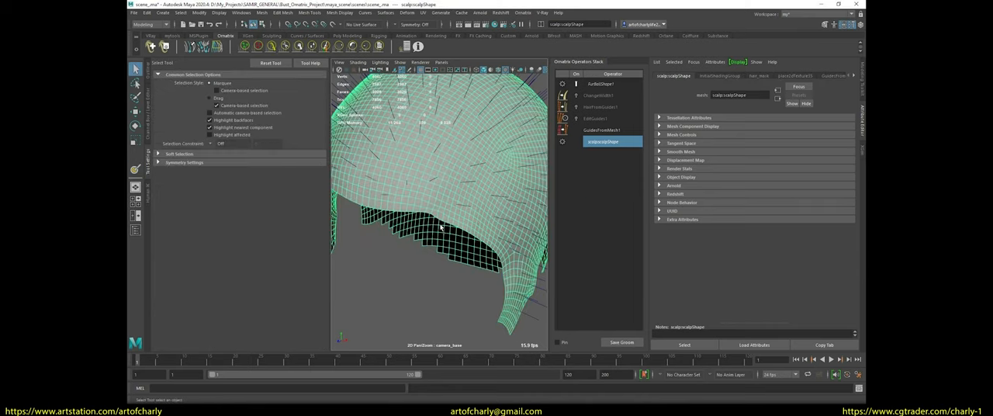
{"action": "left_click", "coordinate": [601, 131]}
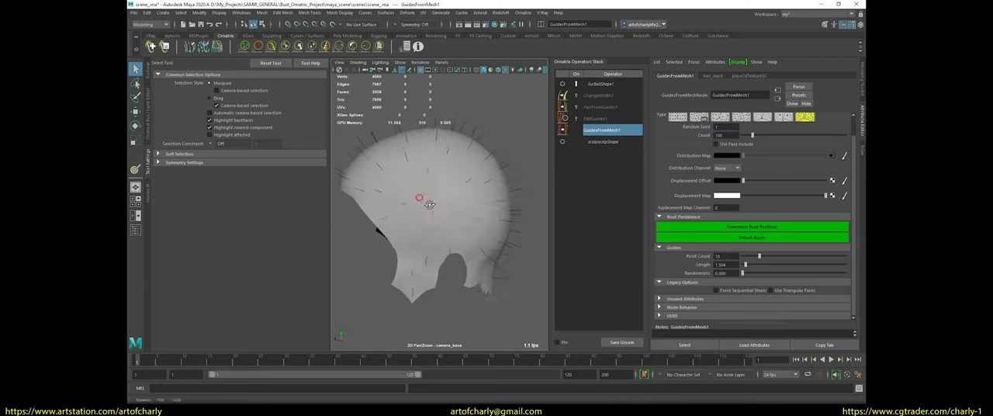
Set the GuidesFromSurface1 guide Count to 200
{"action": "left_click_drag", "start_coordinate": [419, 199], "coordinate": [433, 236]}
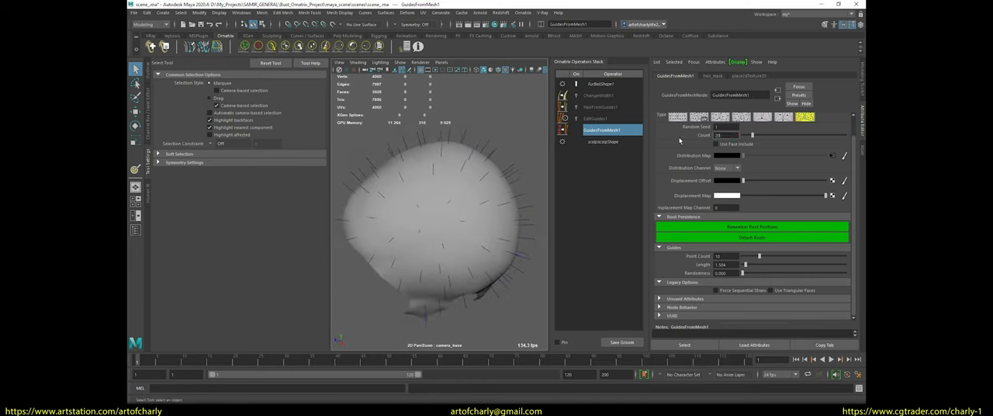
{"action": "type", "text": "200"}
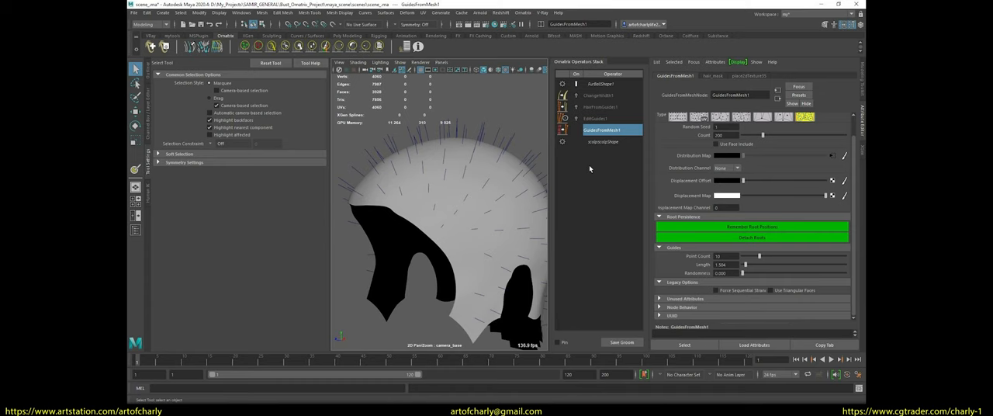
{"action": "left_click", "coordinate": [596, 118]}
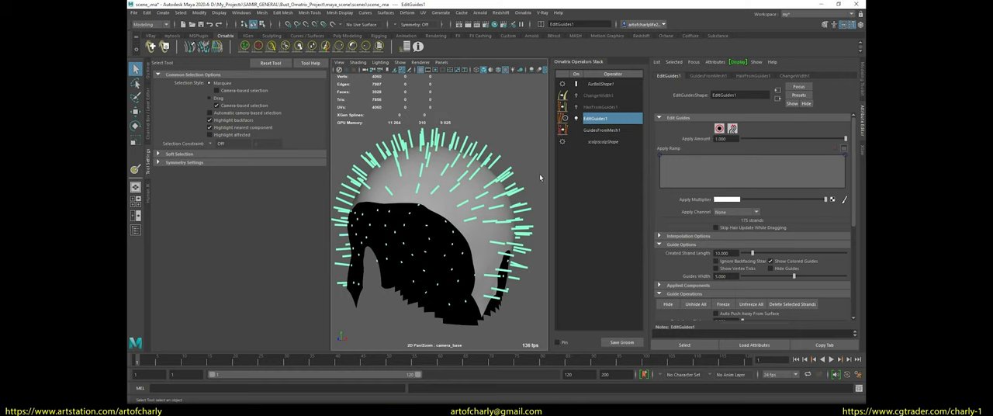
Add an Edit Guides operator and a Surface Comb with direction sinks on the scalp
{"action": "left_click", "coordinate": [523, 12]}
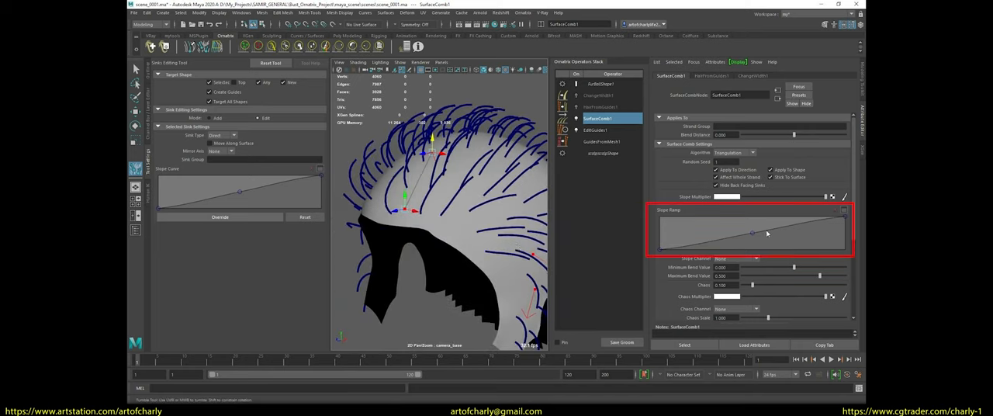
Flatten the SurfaceComb1 Shape Ramp curve, then select the guide editing step in the stack
{"action": "left_click_drag", "start_coordinate": [751, 233], "coordinate": [747, 225]}
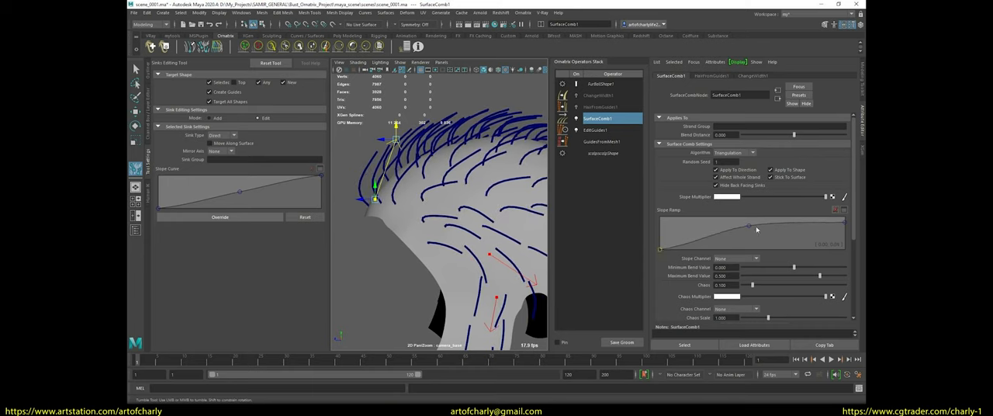
{"action": "left_click_drag", "start_coordinate": [747, 227], "coordinate": [746, 232]}
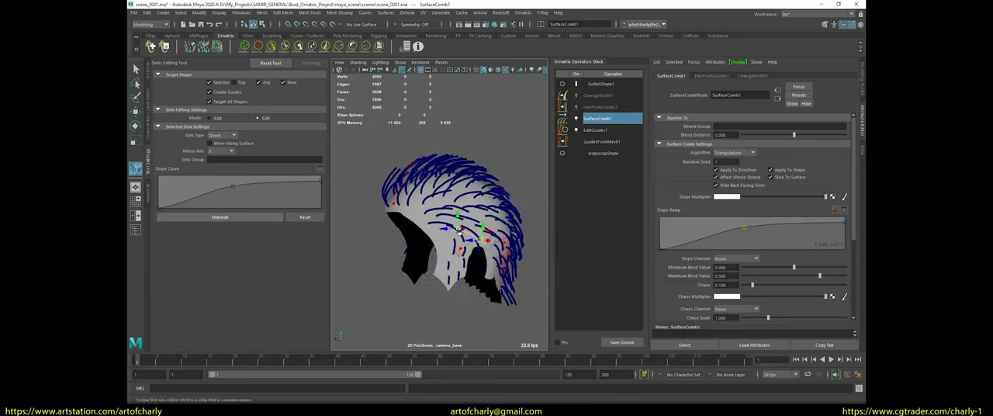
{"action": "left_click", "coordinate": [523, 13]}
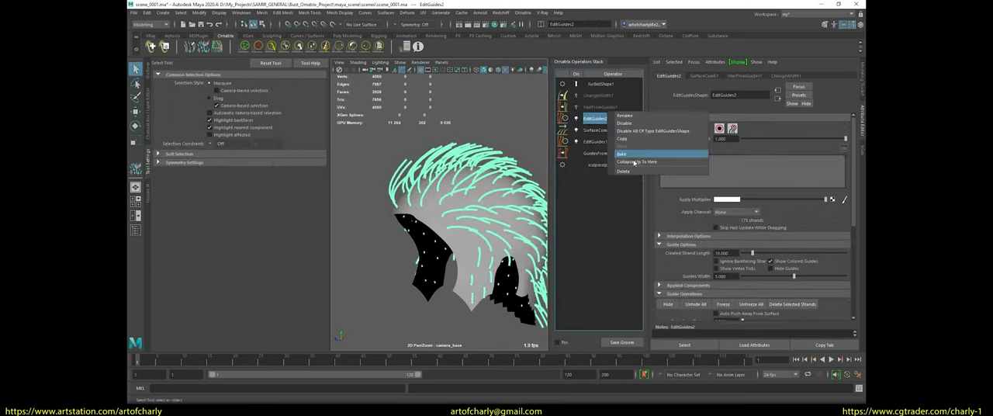
Collapse EditGuides1 into baked guides and add a Hair From Guides operator
{"action": "left_click", "coordinate": [622, 154]}
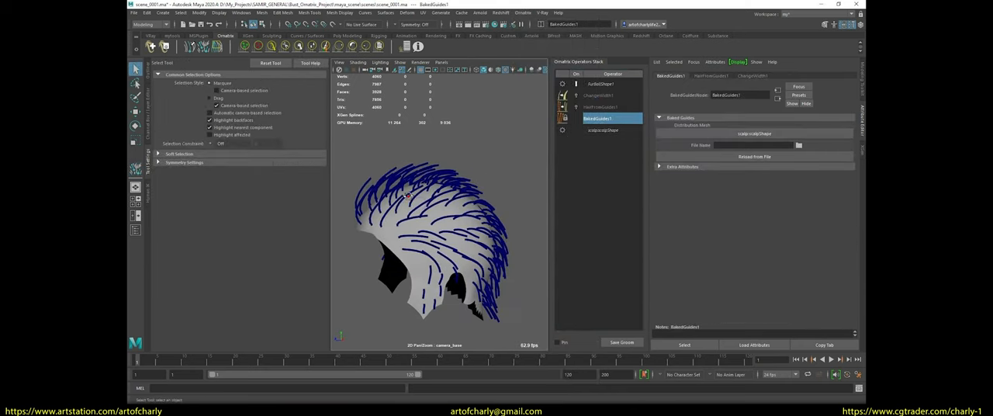
{"action": "left_click", "coordinate": [602, 107]}
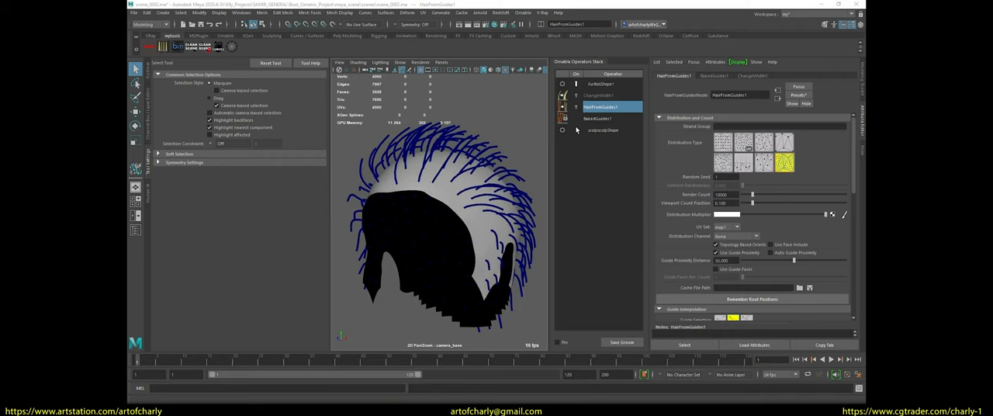
{"action": "left_click", "coordinate": [561, 108]}
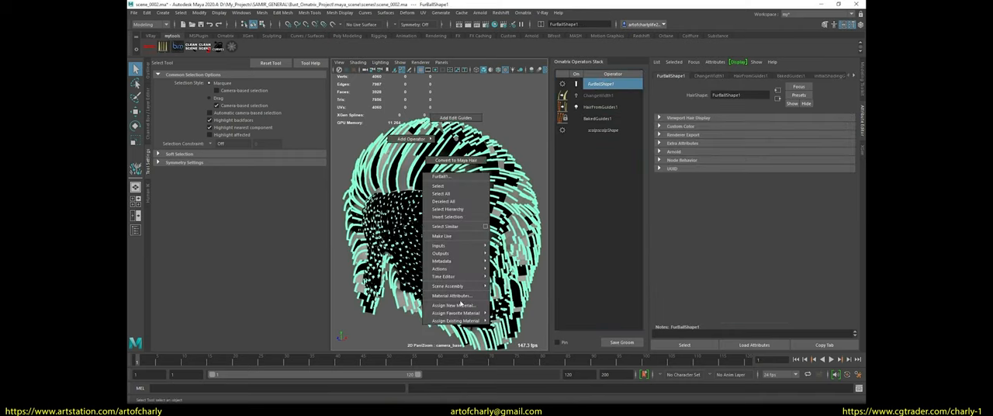
Assign a new hair material and add Change Width and Mesh From Strands operators
{"action": "left_click", "coordinate": [450, 304]}
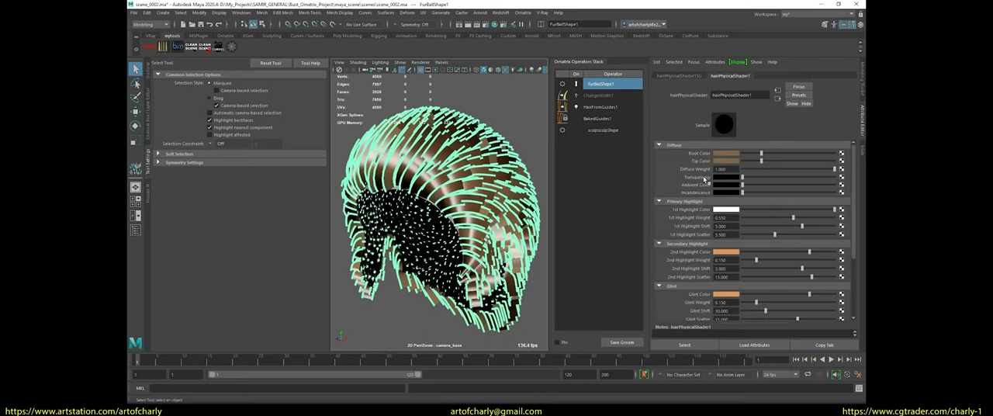
{"action": "left_click", "coordinate": [602, 106]}
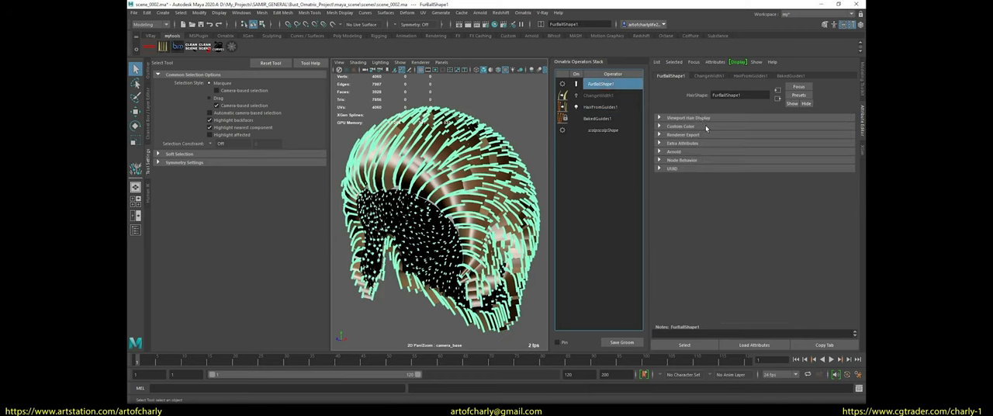
{"action": "left_click", "coordinate": [688, 118]}
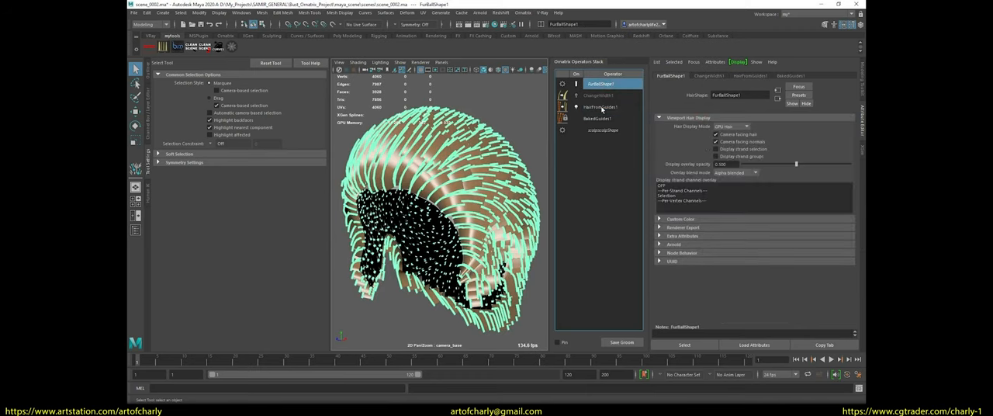
{"action": "left_click", "coordinate": [599, 96]}
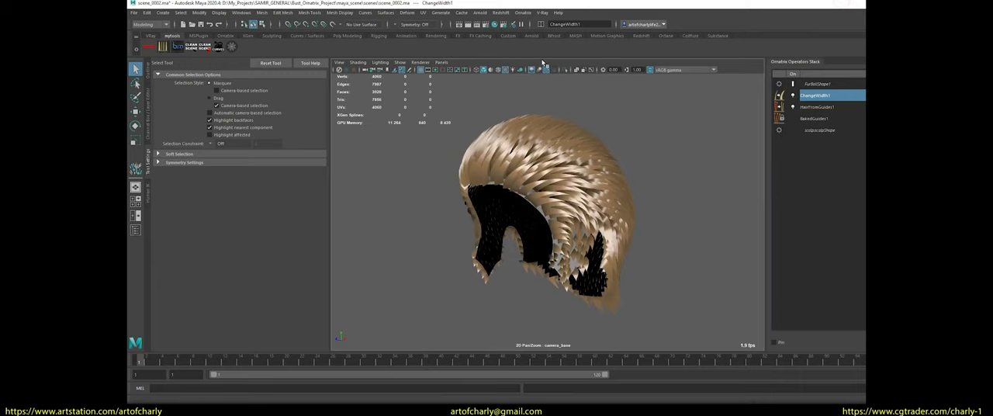
{"action": "mouse_move", "coordinate": [772, 174]}
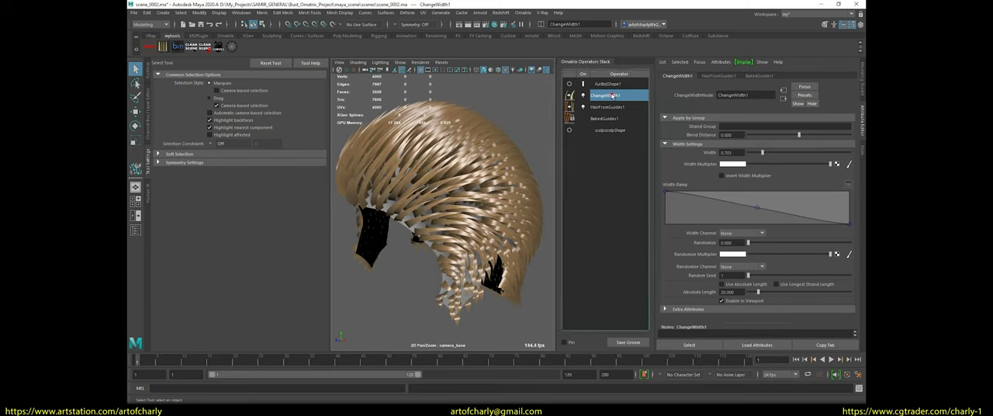
{"action": "double_click", "coordinate": [605, 94]}
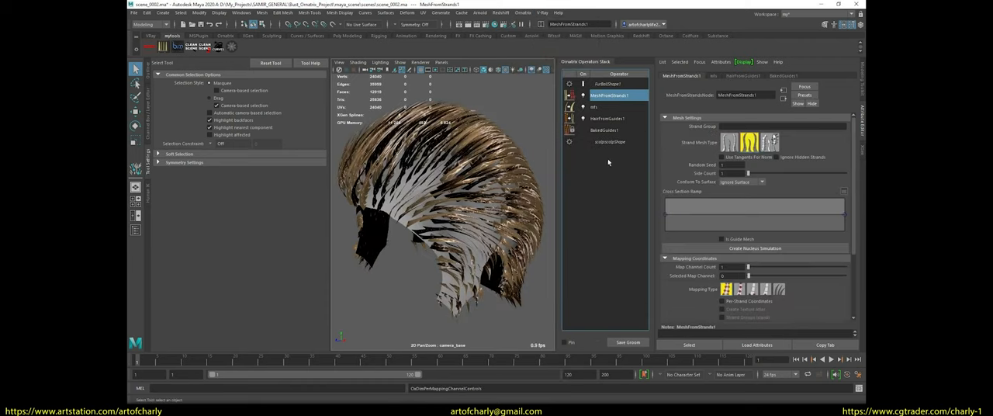
Switch MeshFromStrands1 to a flat strand mesh type and change its Conform to Surface option
{"action": "left_click", "coordinate": [729, 143]}
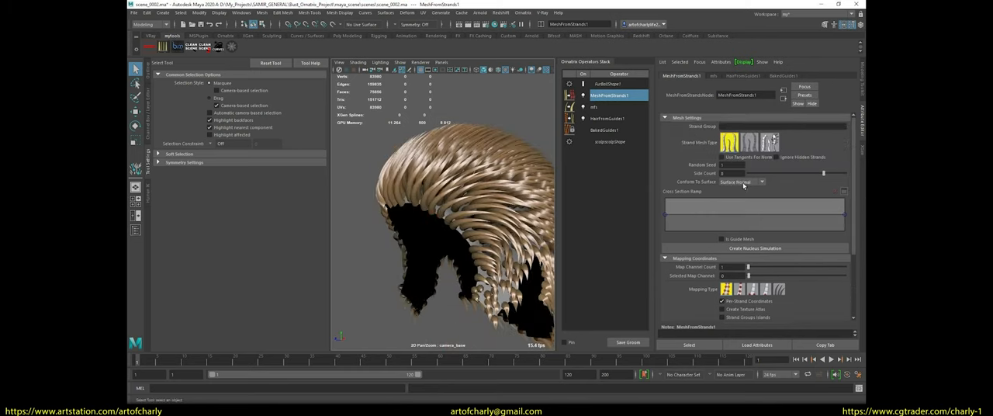
{"action": "left_click", "coordinate": [592, 107]}
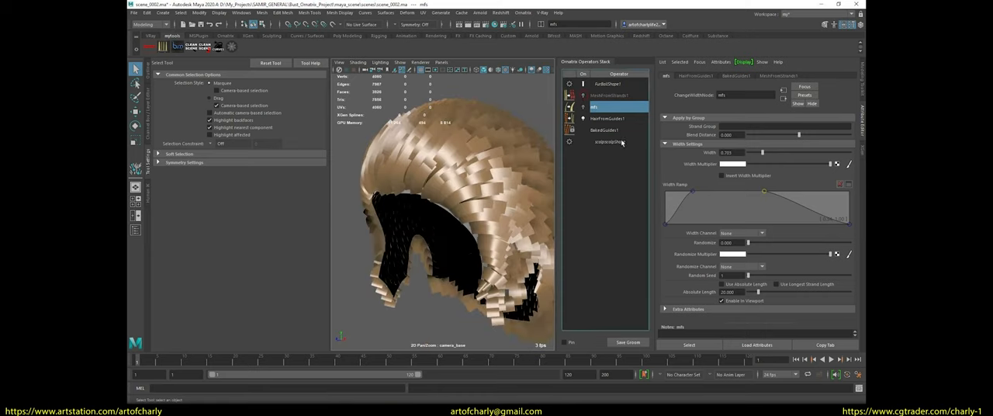
Lower the ChangeWidth1 Width value and open HairFromGuides1's distribution settings
{"action": "left_click", "coordinate": [606, 118]}
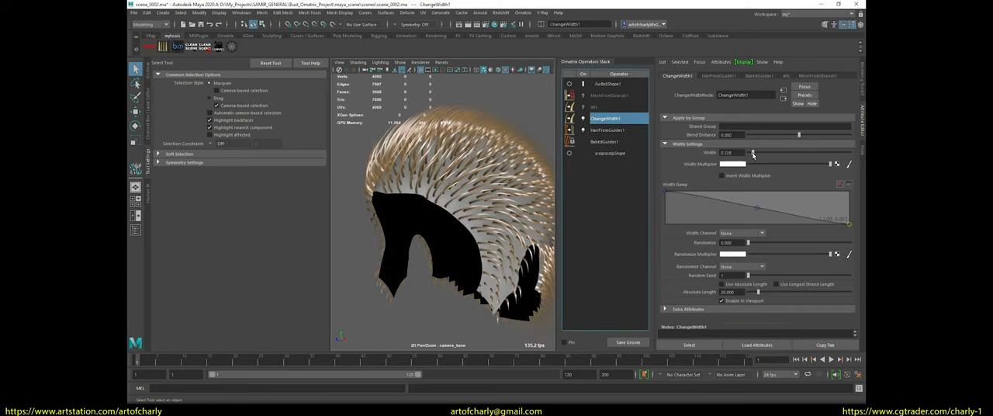
{"action": "left_click_drag", "start_coordinate": [752, 152], "coordinate": [729, 152]}
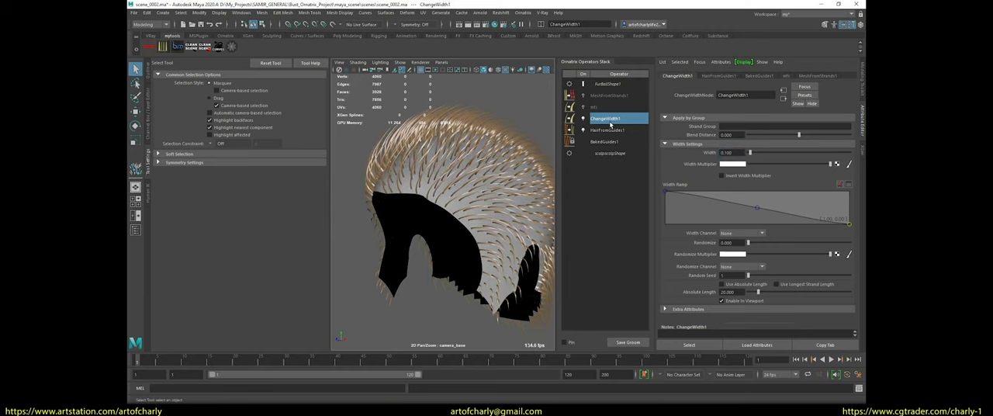
{"action": "double_click", "coordinate": [608, 117]}
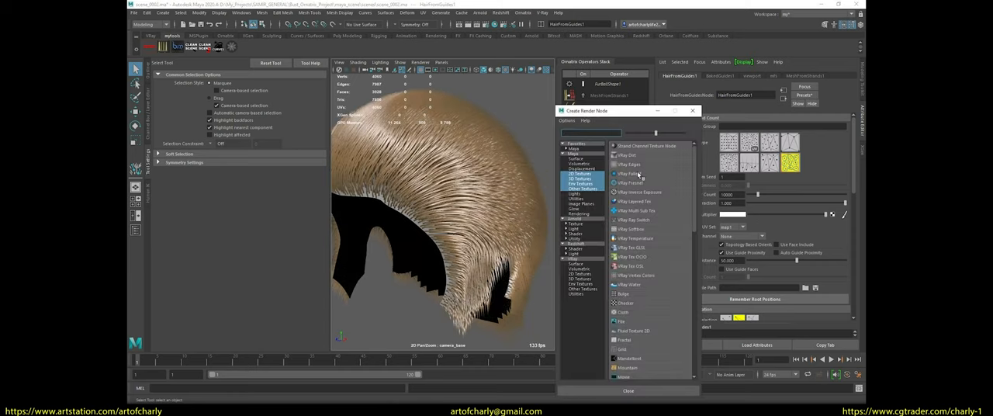
Load the white scalp mask image through a File node as the distribution texture and ready the scalp for blur painting
{"action": "left_click", "coordinate": [620, 321]}
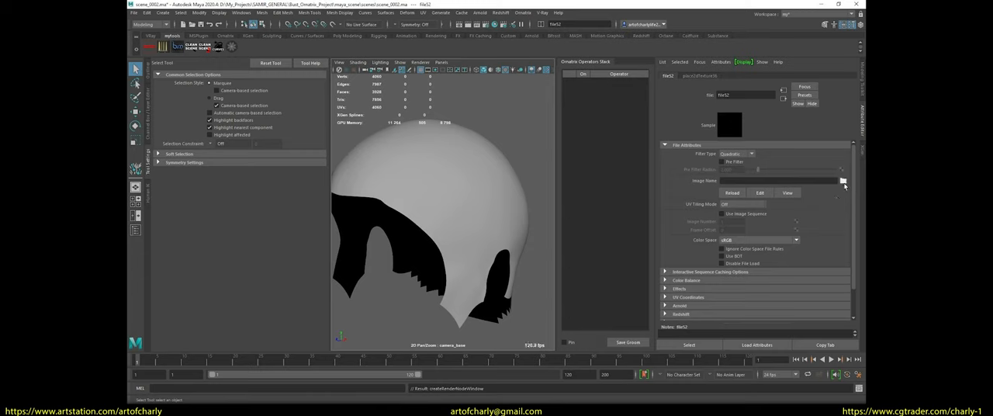
{"action": "left_click", "coordinate": [844, 180]}
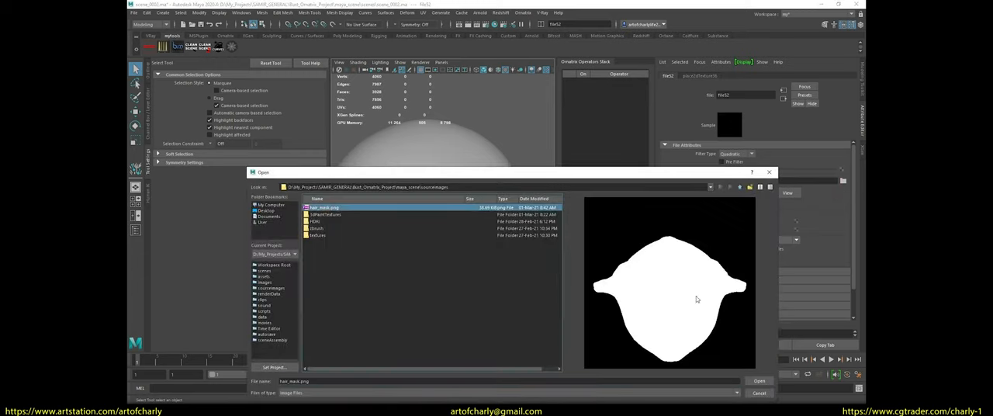
{"action": "left_click", "coordinate": [758, 381]}
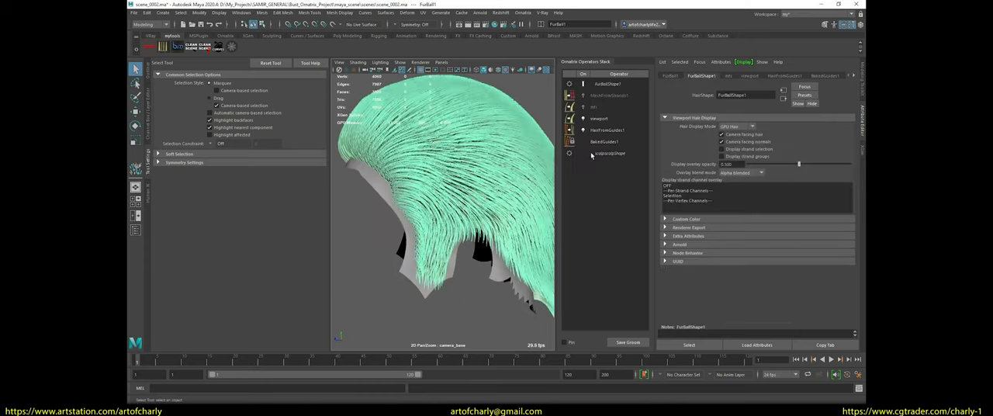
{"action": "left_click", "coordinate": [606, 130]}
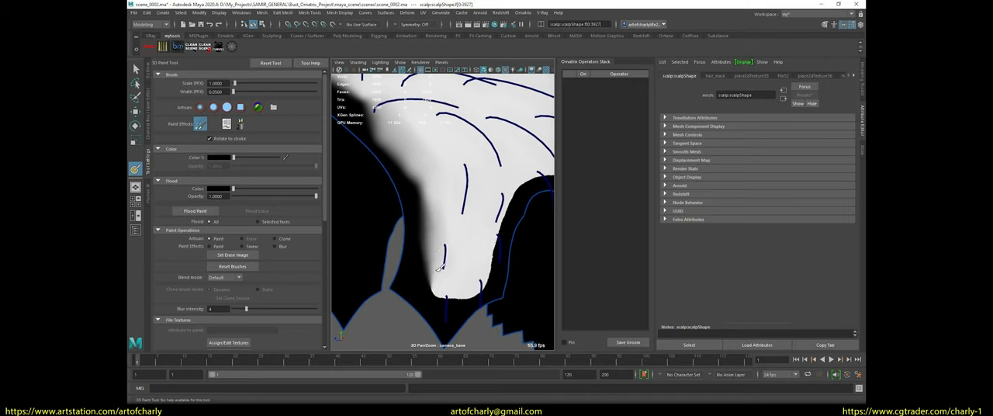
Paint-blur the scalp mask border so hair density fades around the hairline
{"action": "left_click_drag", "start_coordinate": [438, 267], "coordinate": [499, 189]}
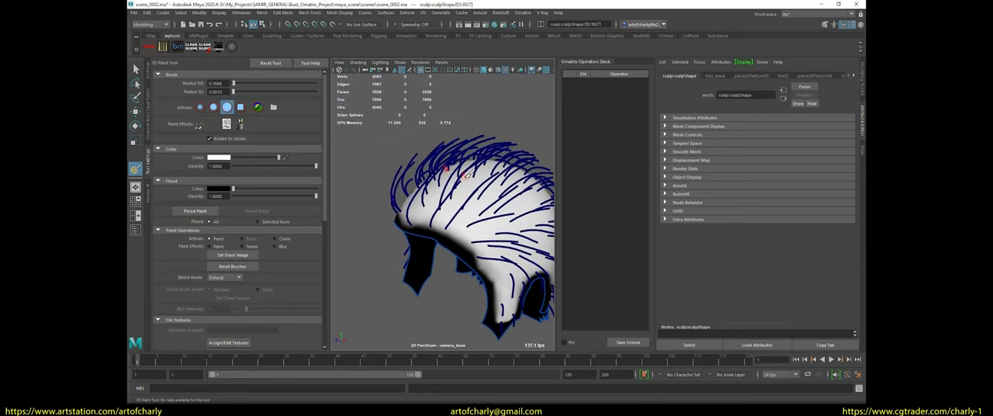
{"action": "scroll", "scroll_direction": "down", "scroll_amount": 3}
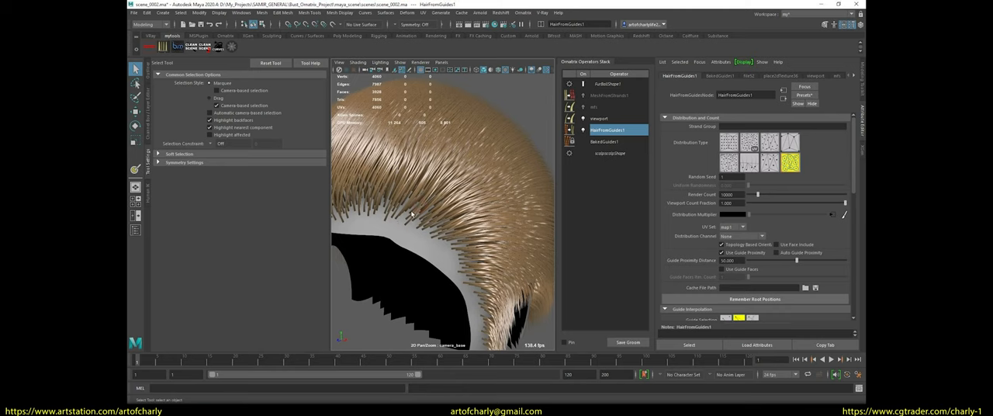
Add Clump and Length operators above HairFromGuides1 in the Ornatrix stack
{"action": "left_click", "coordinate": [598, 118]}
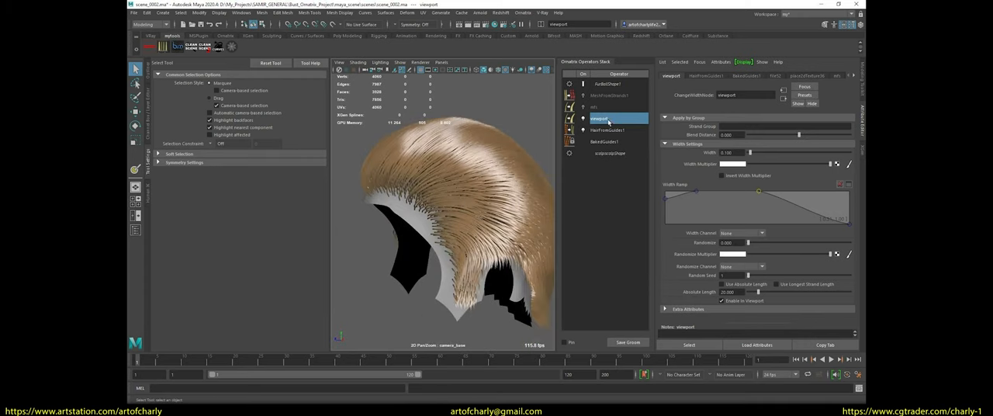
{"action": "left_click", "coordinate": [522, 13]}
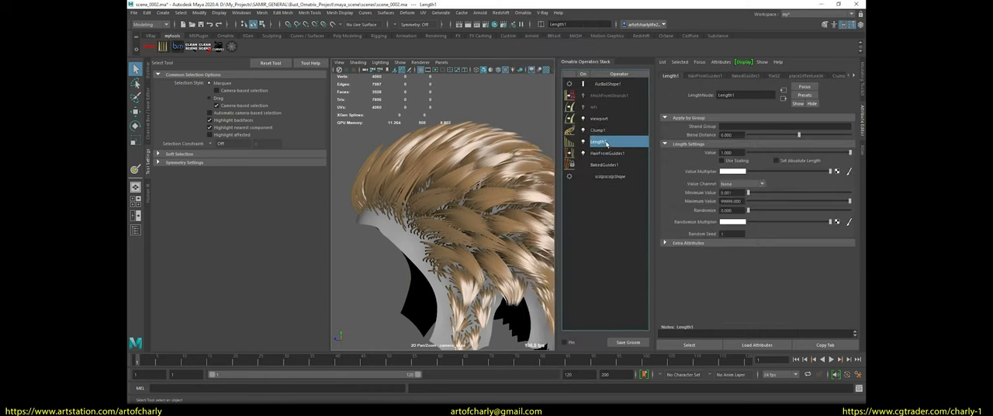
Adjust Length1 minimum, maximum and randomize sliders for varied strand lengths
{"action": "left_click_drag", "start_coordinate": [722, 211], "coordinate": [773, 211]}
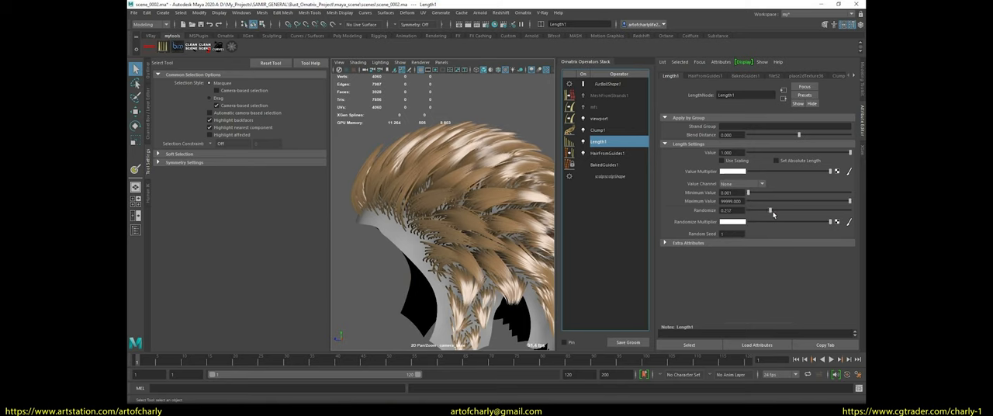
{"action": "left_click_drag", "start_coordinate": [763, 211], "coordinate": [775, 211]}
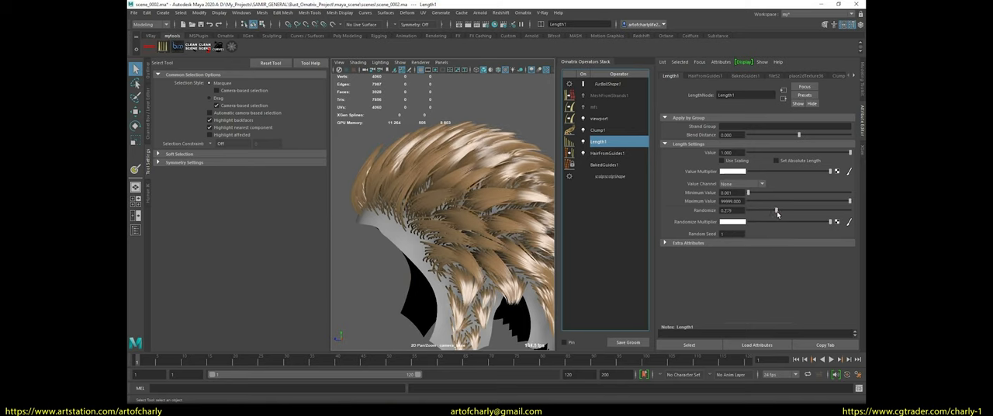
{"action": "left_click_drag", "start_coordinate": [768, 211], "coordinate": [744, 211]}
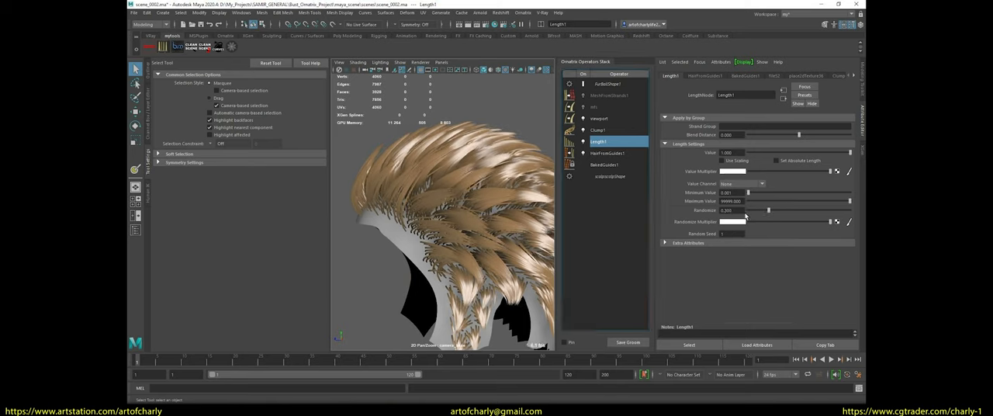
Select Clump1 and reveal its clump creation options
{"action": "left_click", "coordinate": [597, 131]}
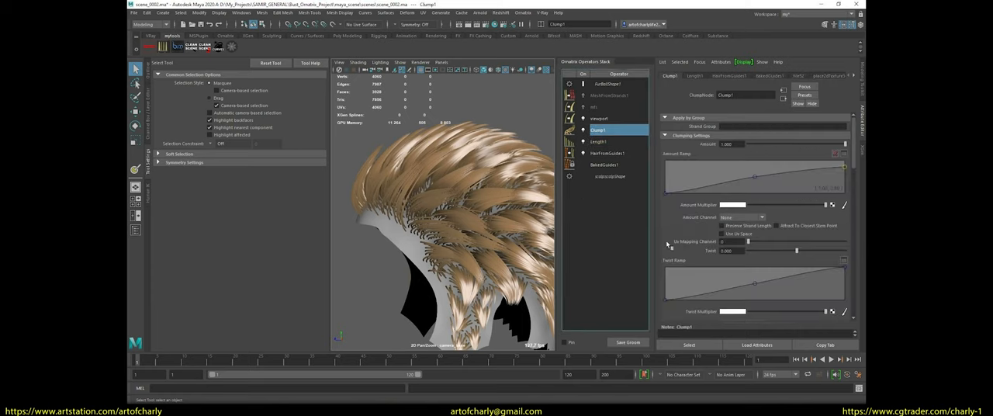
{"action": "left_click", "coordinate": [721, 227]}
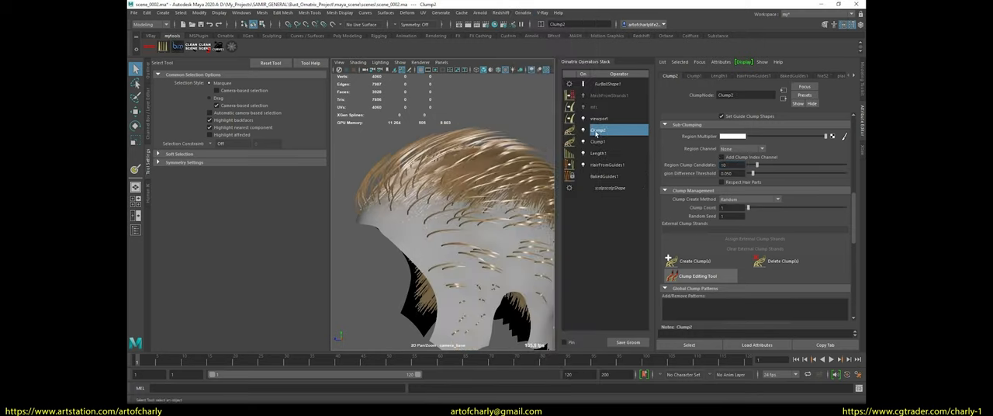
Regenerate the clumps and lower the Clumping Settings amount for softer strands
{"action": "left_click", "coordinate": [742, 149]}
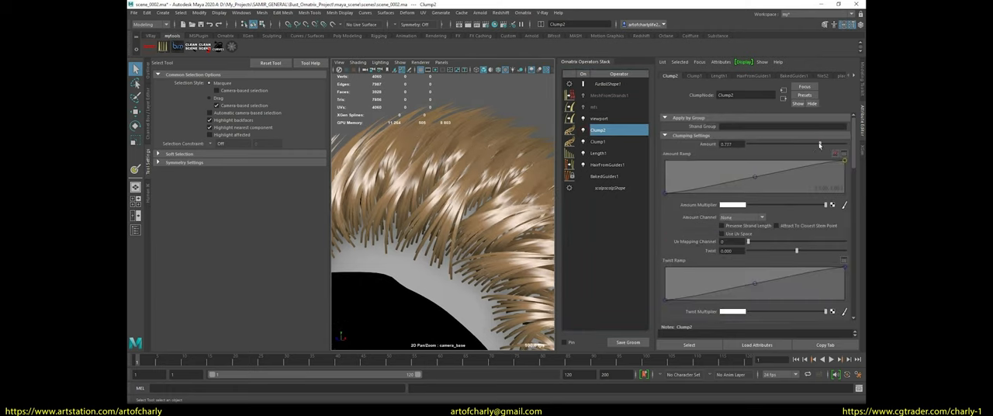
{"action": "left_click_drag", "start_coordinate": [819, 142], "coordinate": [816, 143]}
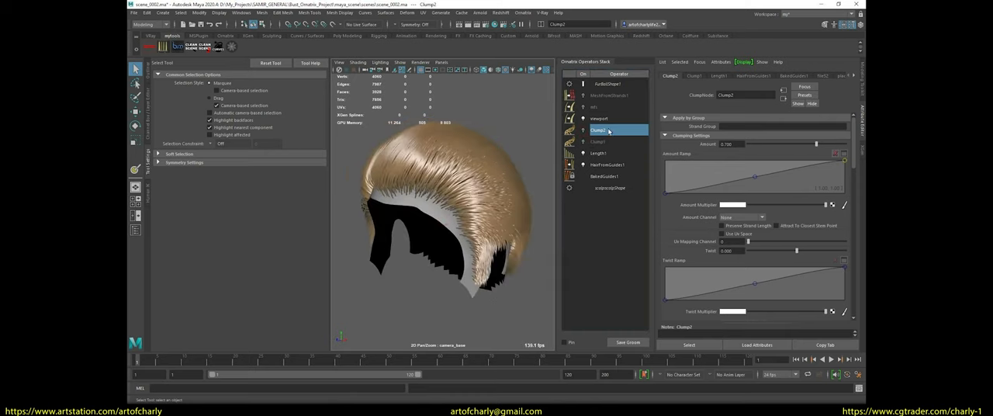
Switch between HairFromGuides1 and Clump1 stages to compare the groom
{"action": "left_click", "coordinate": [608, 164]}
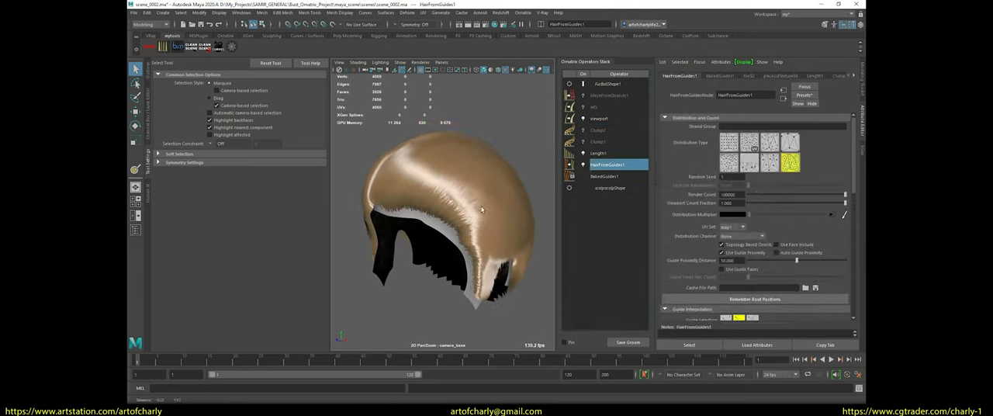
{"action": "left_click", "coordinate": [598, 141]}
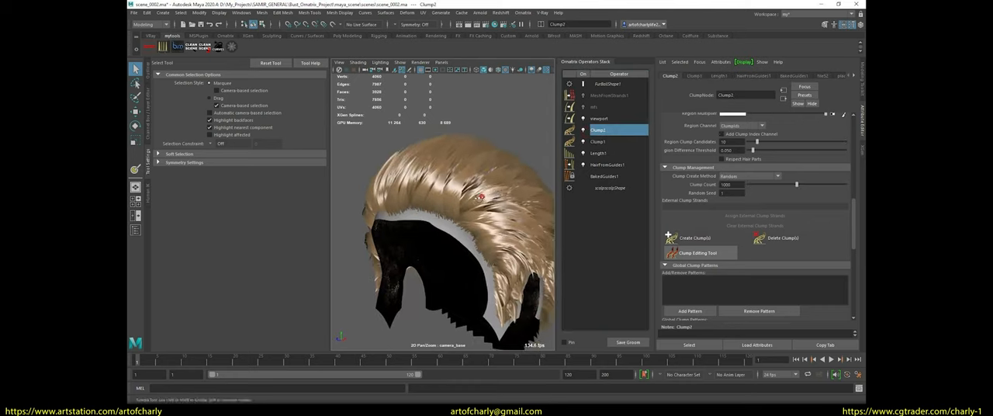
{"action": "left_click", "coordinate": [597, 141]}
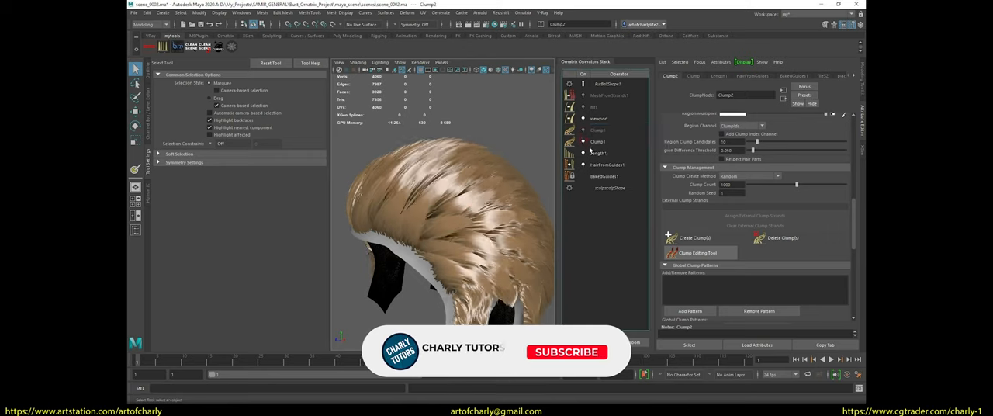
{"action": "left_click", "coordinate": [607, 165]}
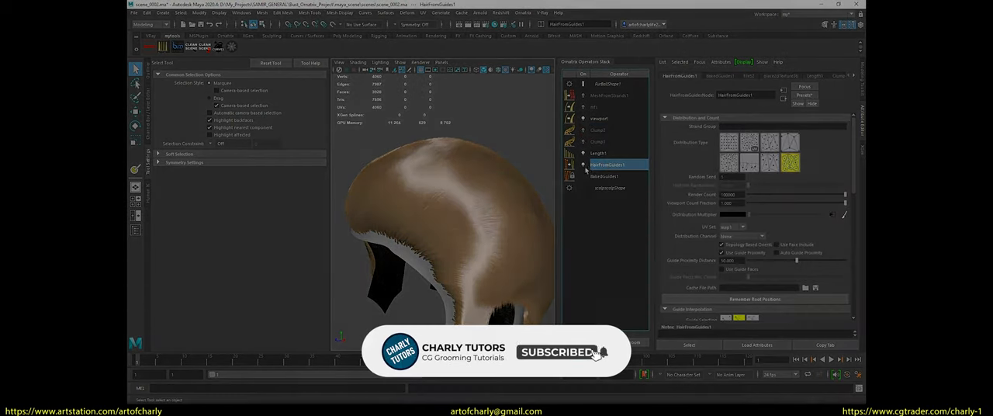